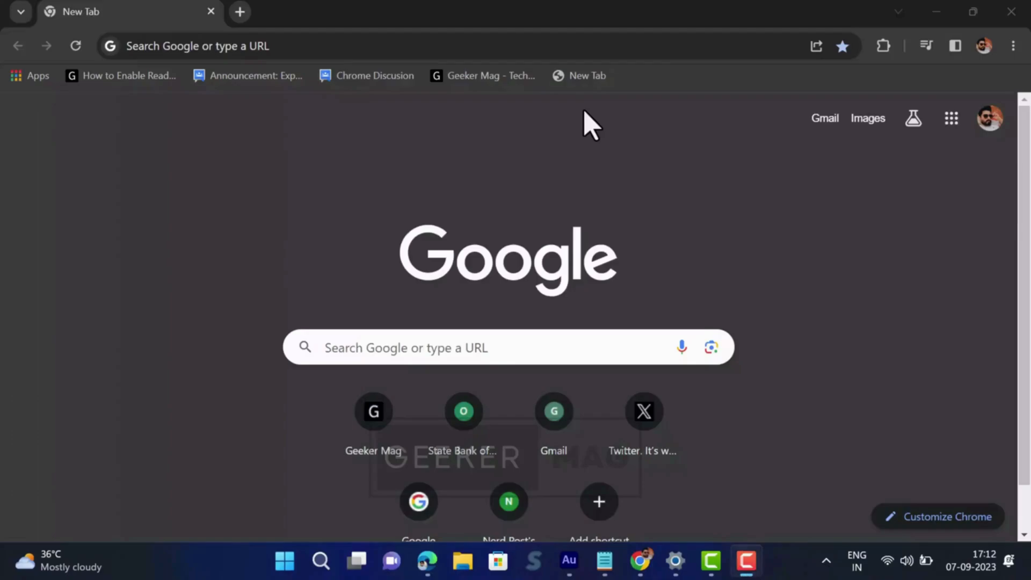
{"action": "mouse_move", "coordinate": [424, 61]}
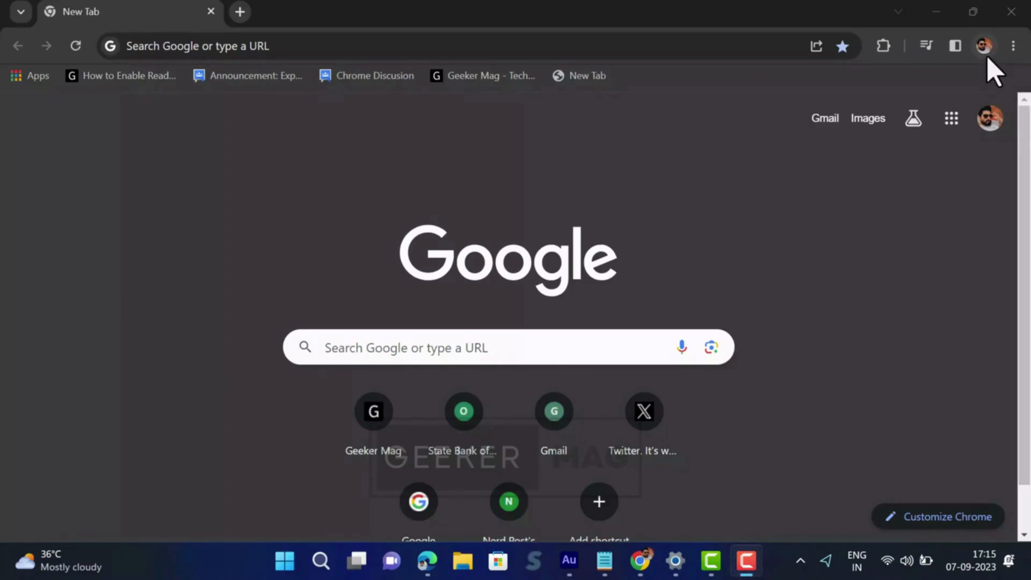
Customize Chrome sync to turn off History, keeping Apps, Bookmarks, Extensions, Settings and Theme
{"action": "left_click", "coordinate": [985, 45]}
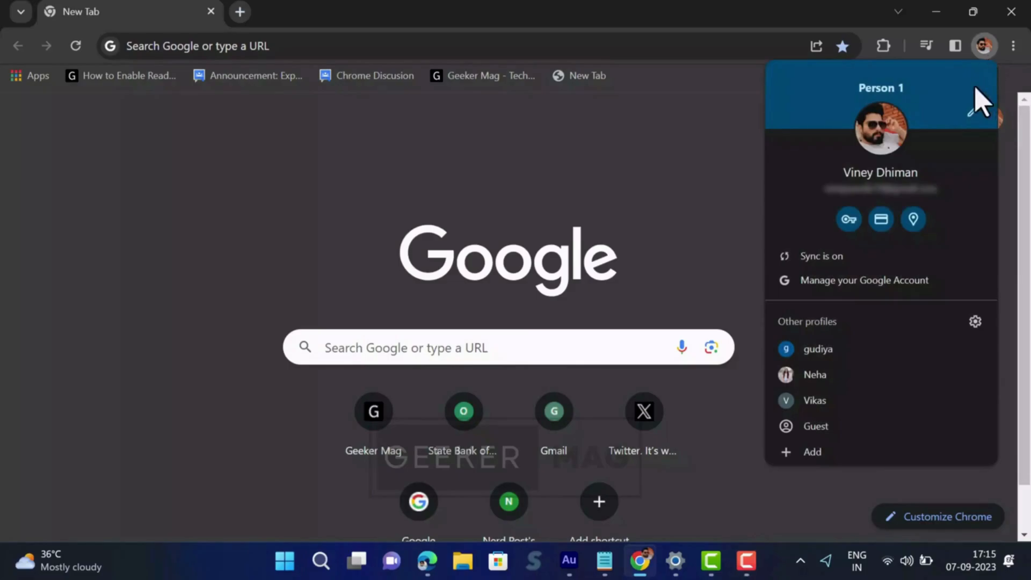
{"action": "left_click", "coordinate": [821, 255]}
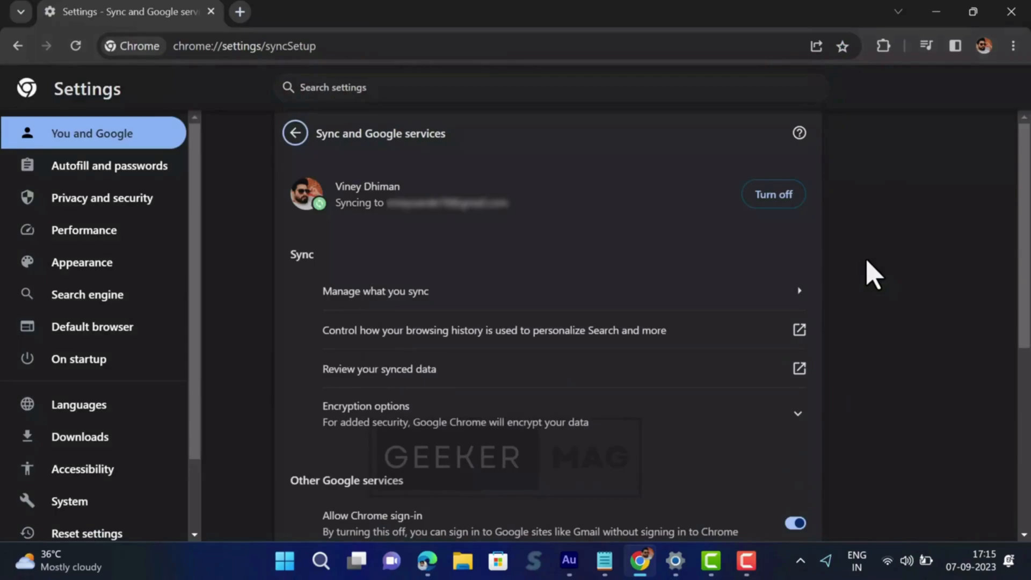
{"action": "mouse_move", "coordinate": [440, 299]}
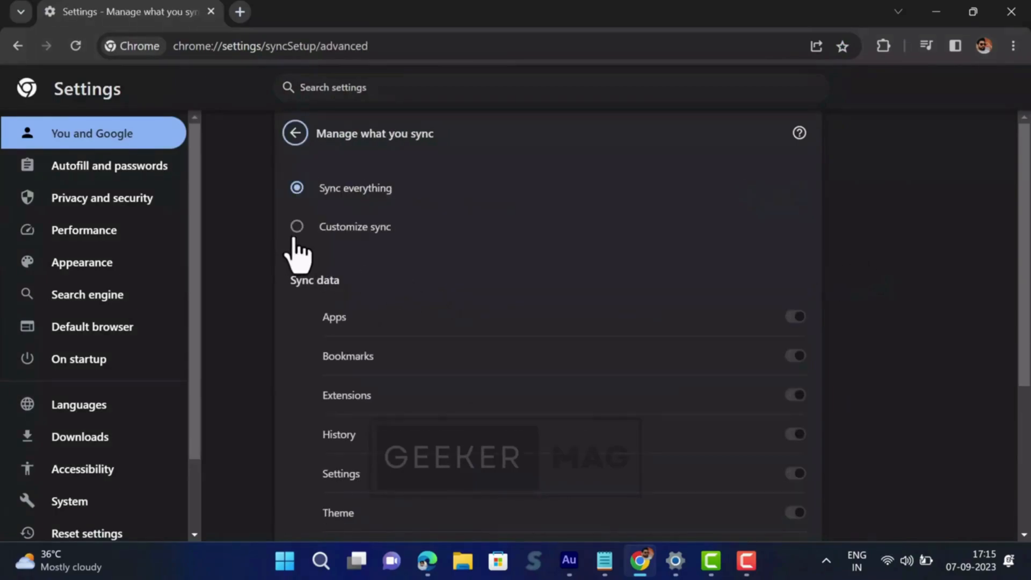
{"action": "left_click", "coordinate": [296, 226]}
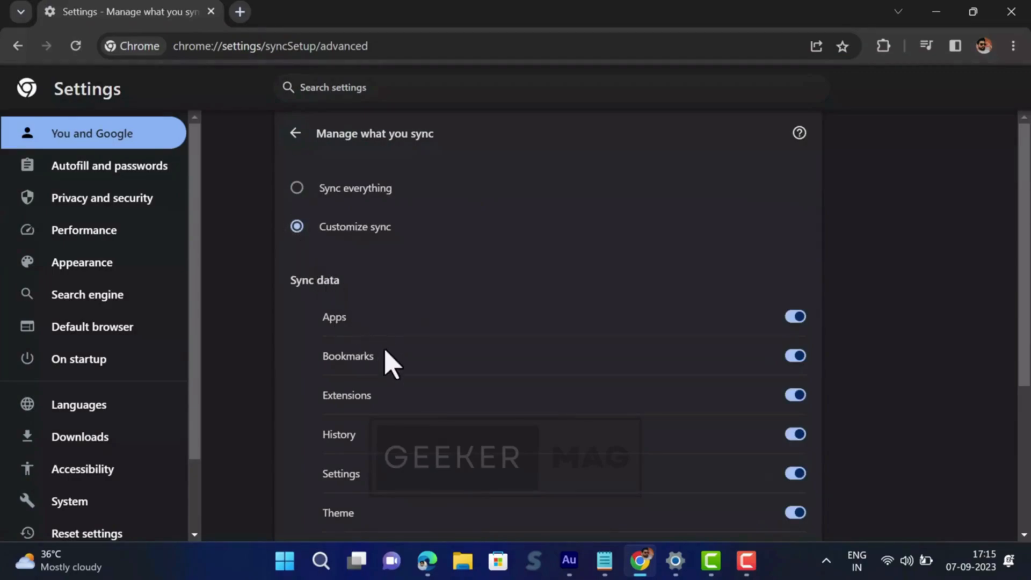
{"action": "left_click", "coordinate": [795, 433]}
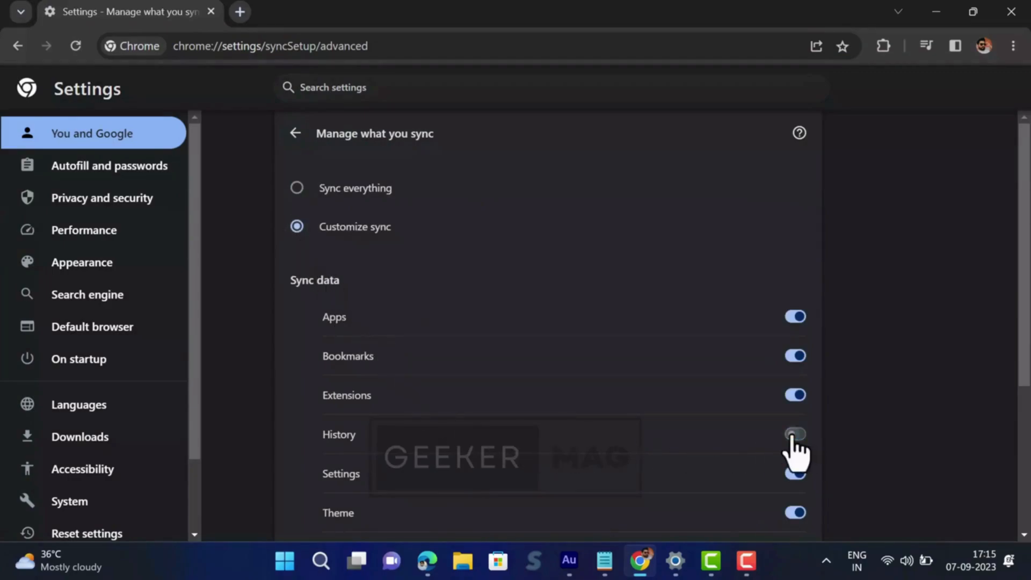
{"action": "left_click", "coordinate": [794, 434]}
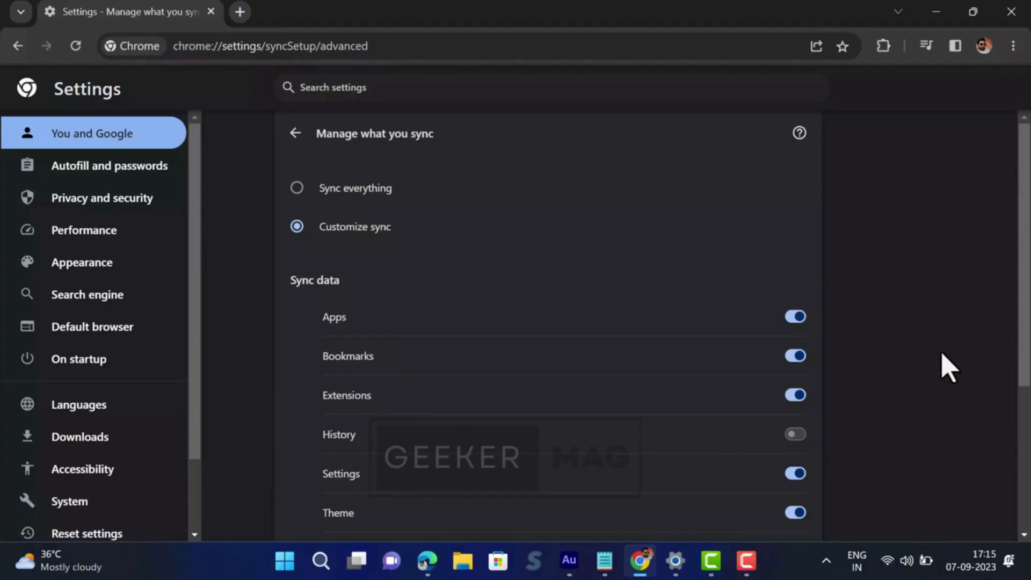
{"action": "mouse_move", "coordinate": [941, 171]}
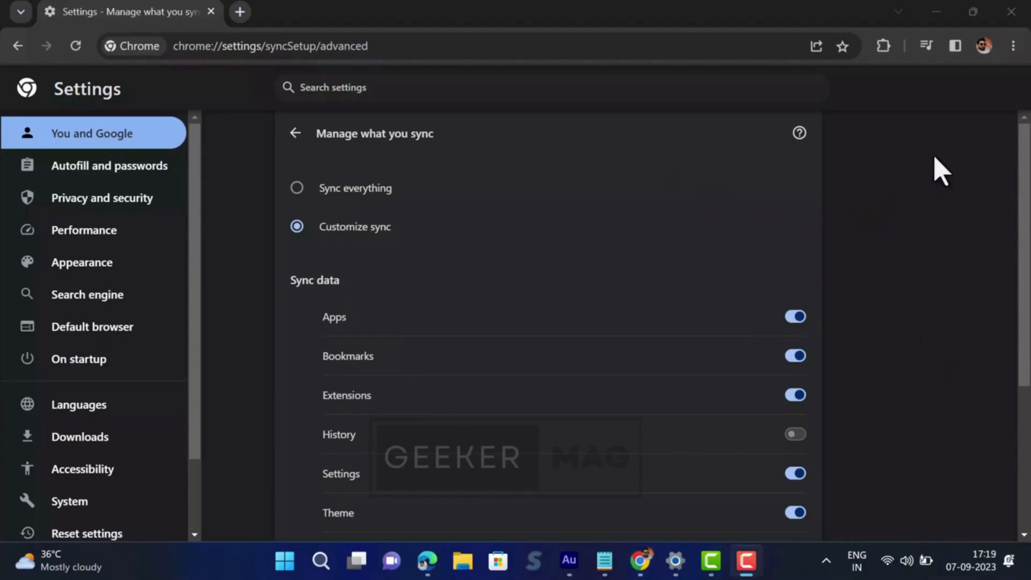
Delete three of today's history entries, including the Google Account visit, from Chrome History
{"action": "left_click", "coordinate": [1013, 46]}
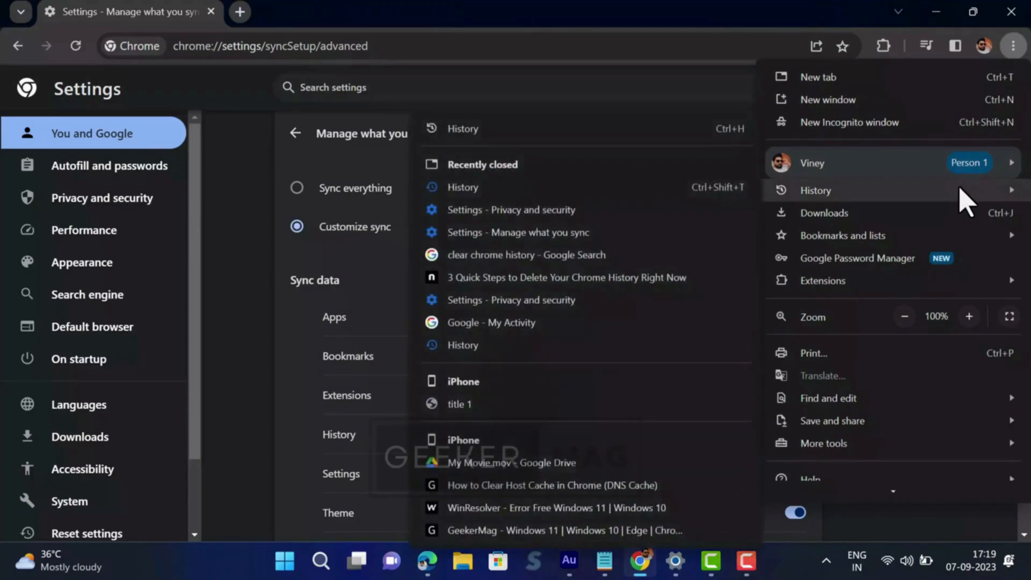
{"action": "mouse_move", "coordinate": [533, 128]}
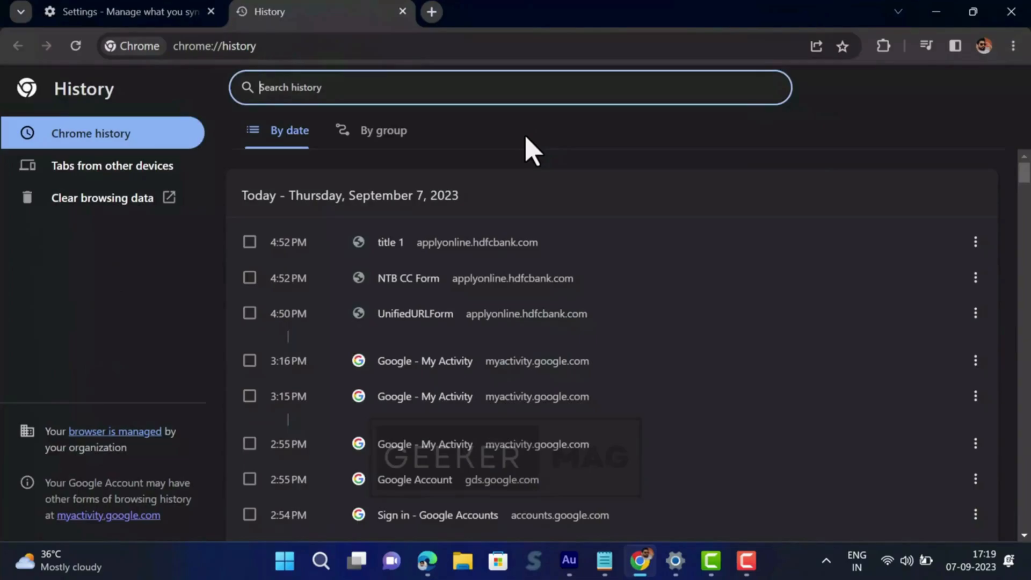
{"action": "scroll", "scroll_direction": "down", "scroll_amount": 3}
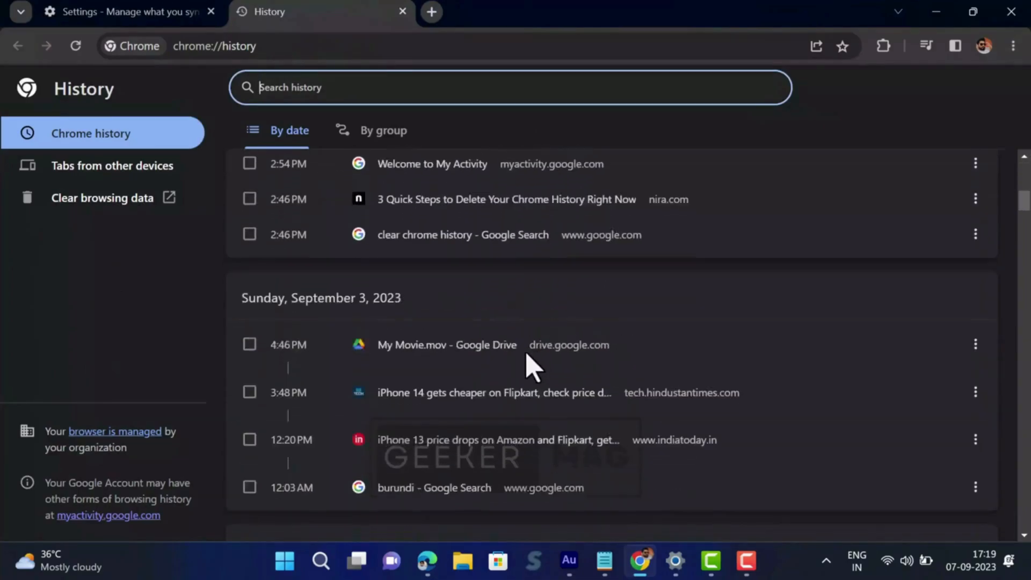
{"action": "scroll", "scroll_direction": "up", "scroll_amount": 3}
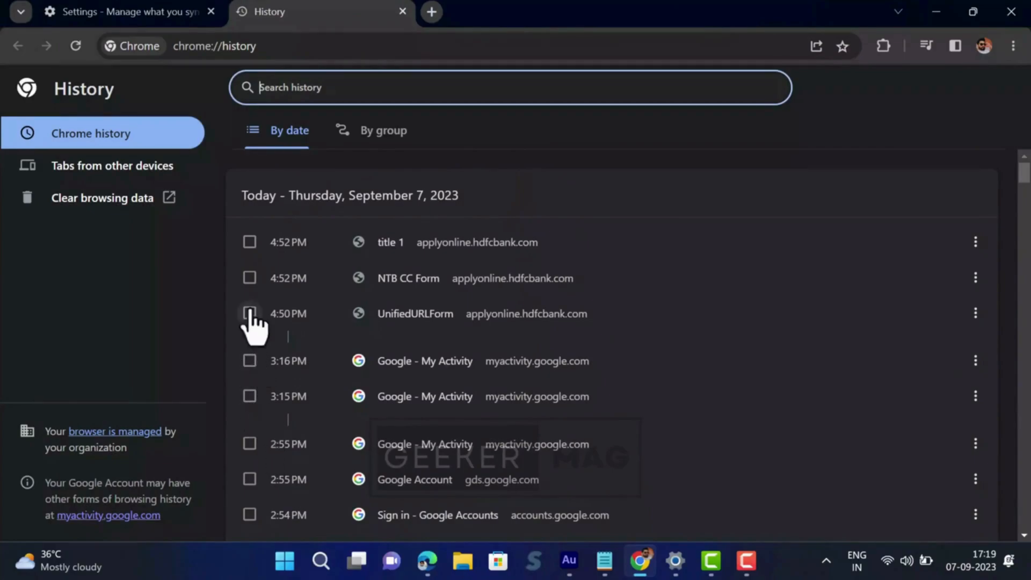
{"action": "mouse_move", "coordinate": [255, 485]}
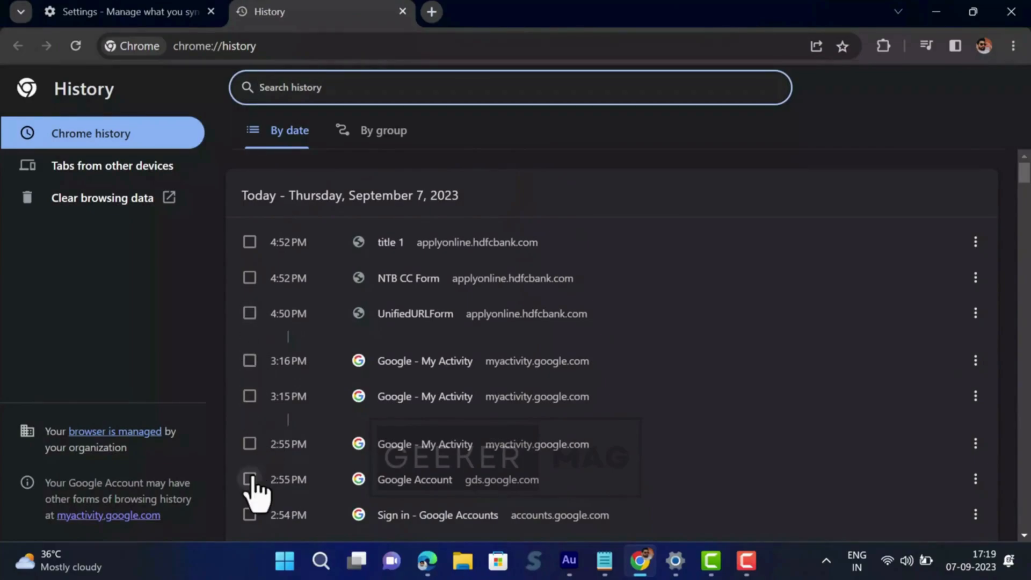
{"action": "left_click", "coordinate": [249, 479]}
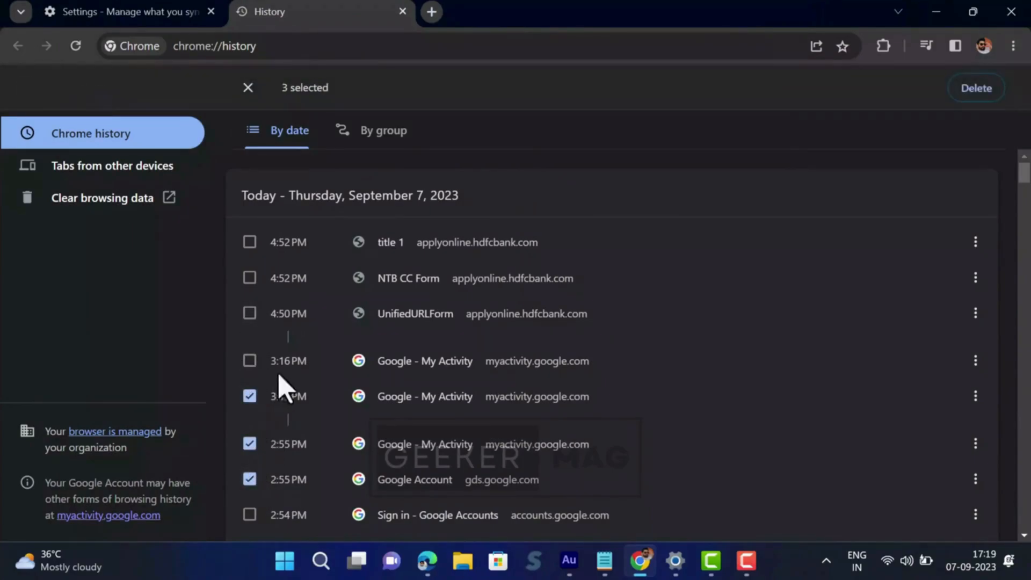
{"action": "mouse_move", "coordinate": [977, 87]}
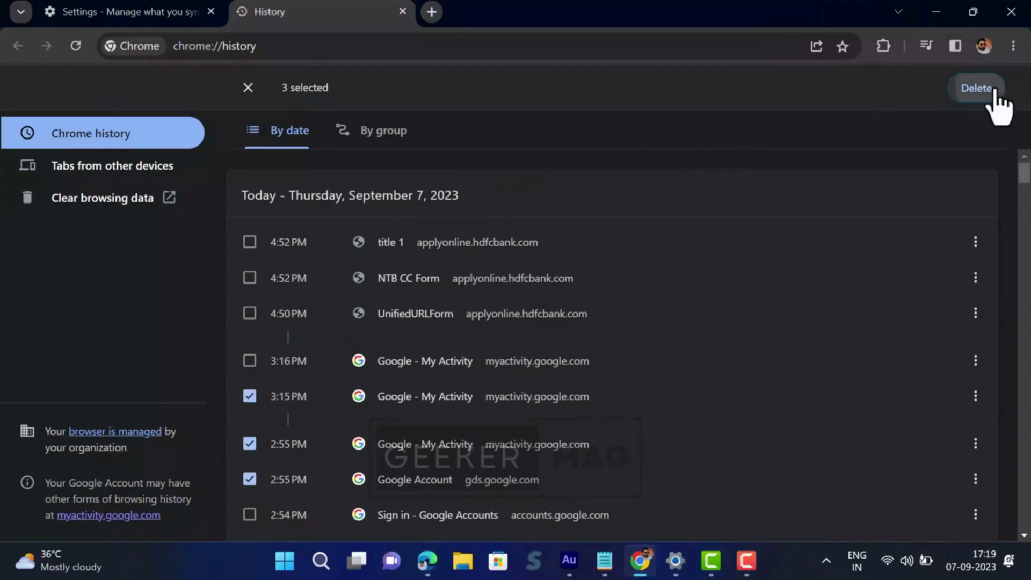
{"action": "left_click", "coordinate": [977, 87]}
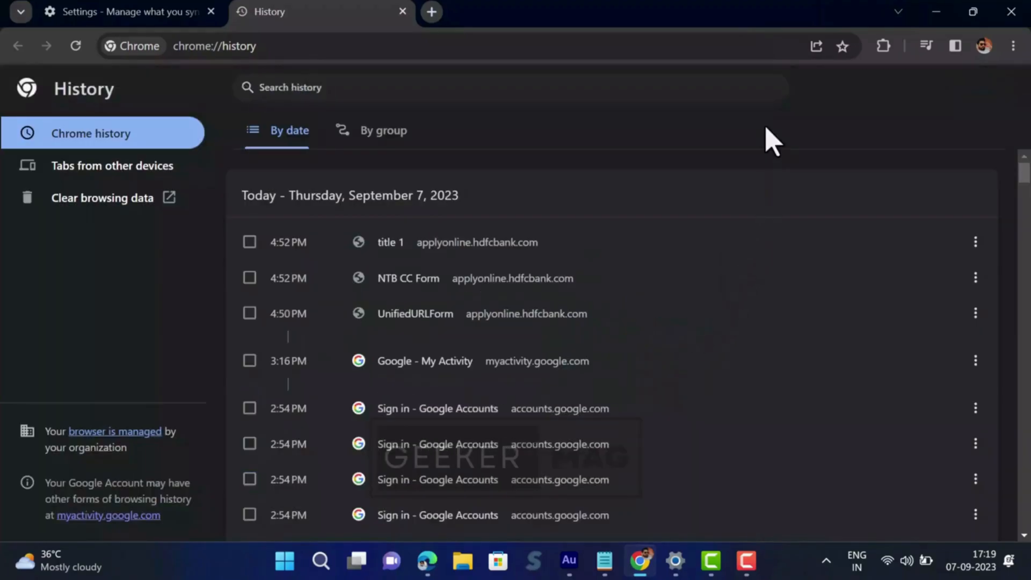
{"action": "mouse_move", "coordinate": [762, 143]}
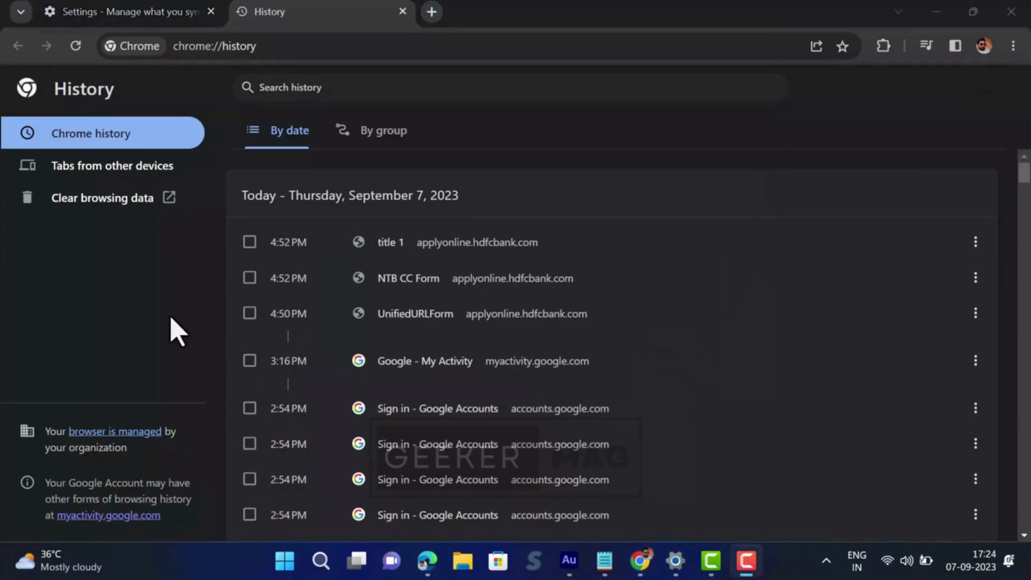
Set Clear browsing data to All time with only Browsing history ticked
{"action": "left_click", "coordinate": [102, 197]}
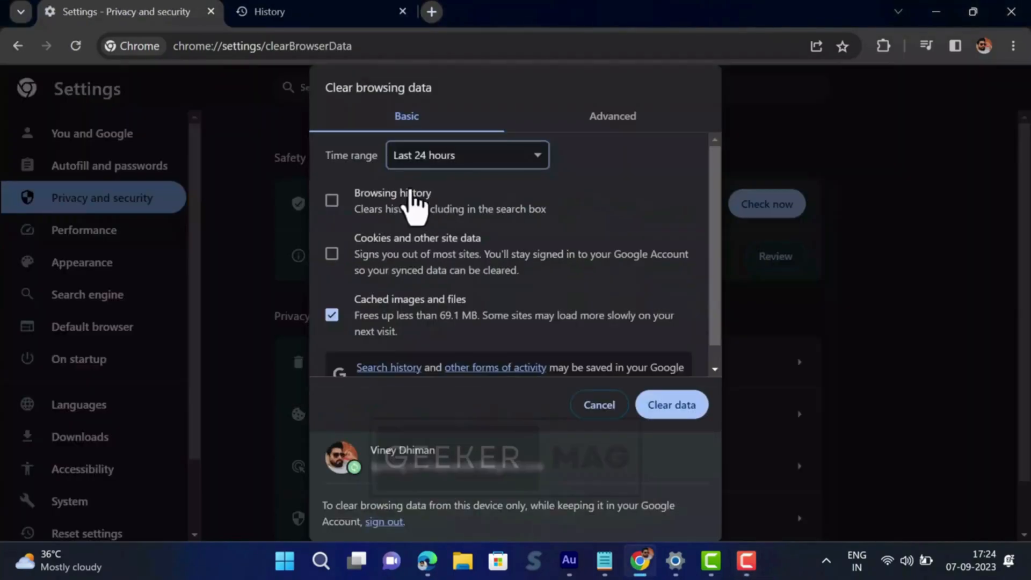
{"action": "mouse_move", "coordinate": [355, 171]}
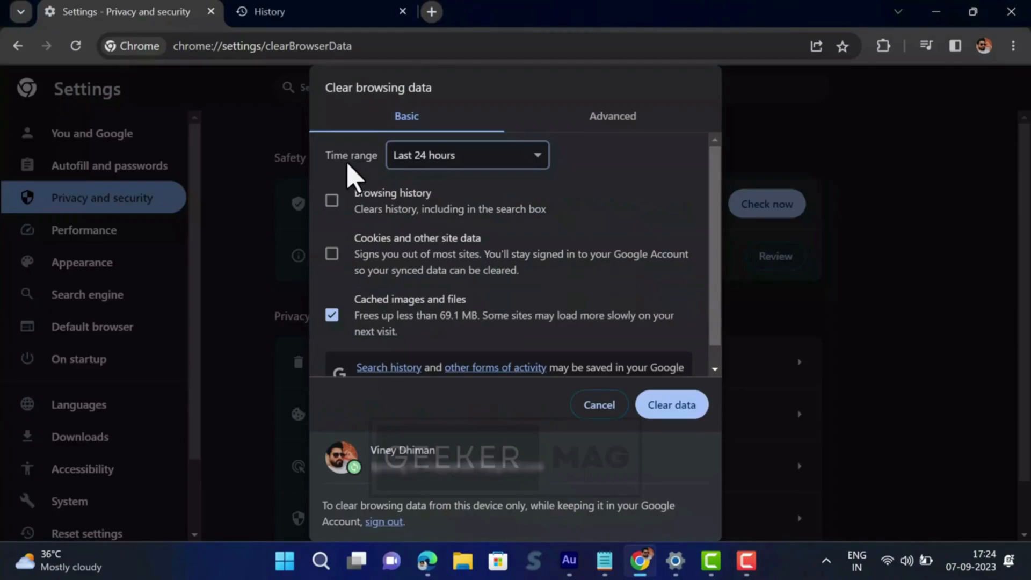
{"action": "mouse_move", "coordinate": [329, 171]}
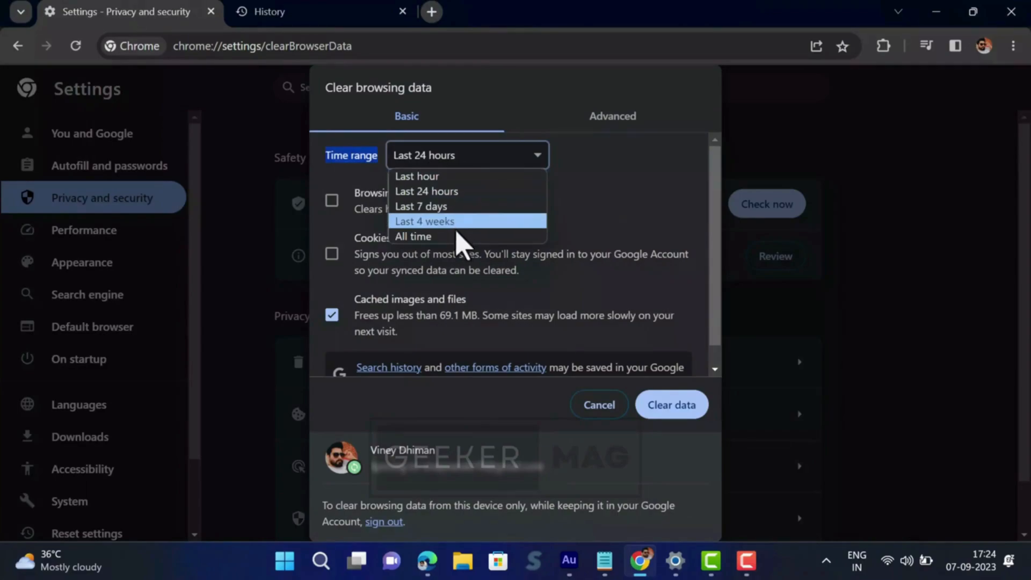
{"action": "left_click", "coordinate": [413, 237]}
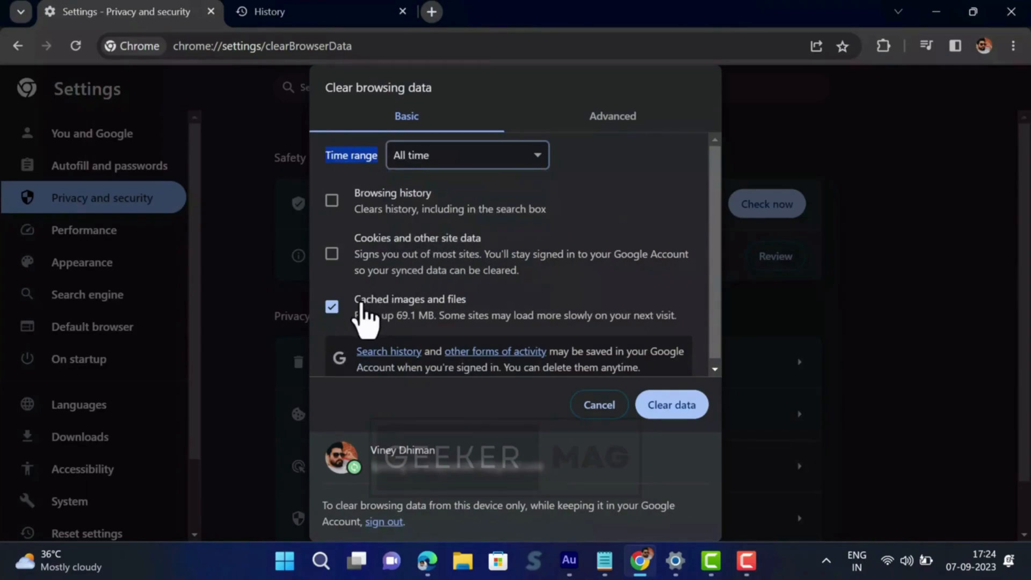
{"action": "left_click", "coordinate": [332, 200]}
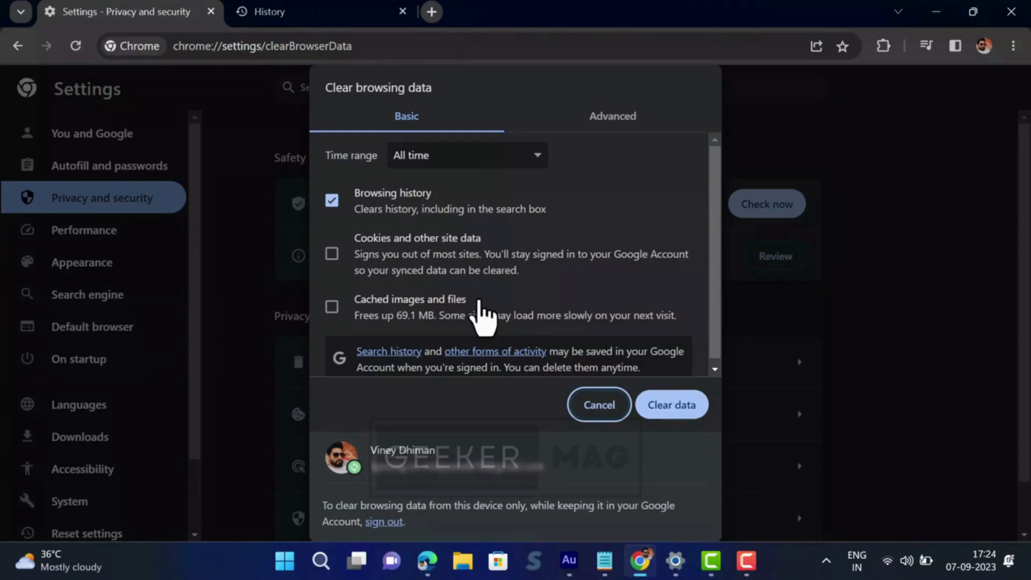
{"action": "mouse_move", "coordinate": [613, 132]}
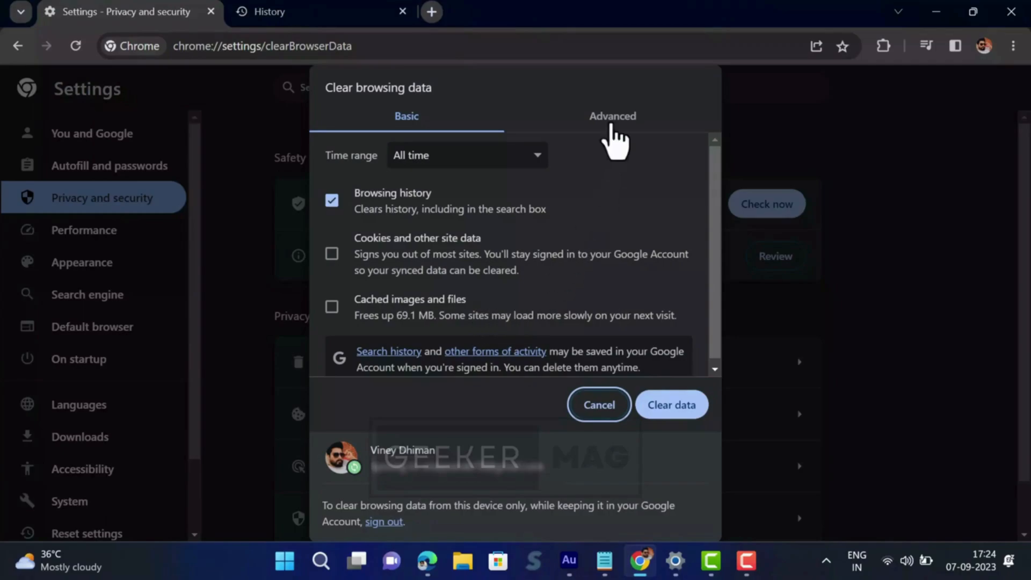
On the Advanced tab, tick browsing history, cookies, cached files and site settings
{"action": "left_click", "coordinate": [612, 116]}
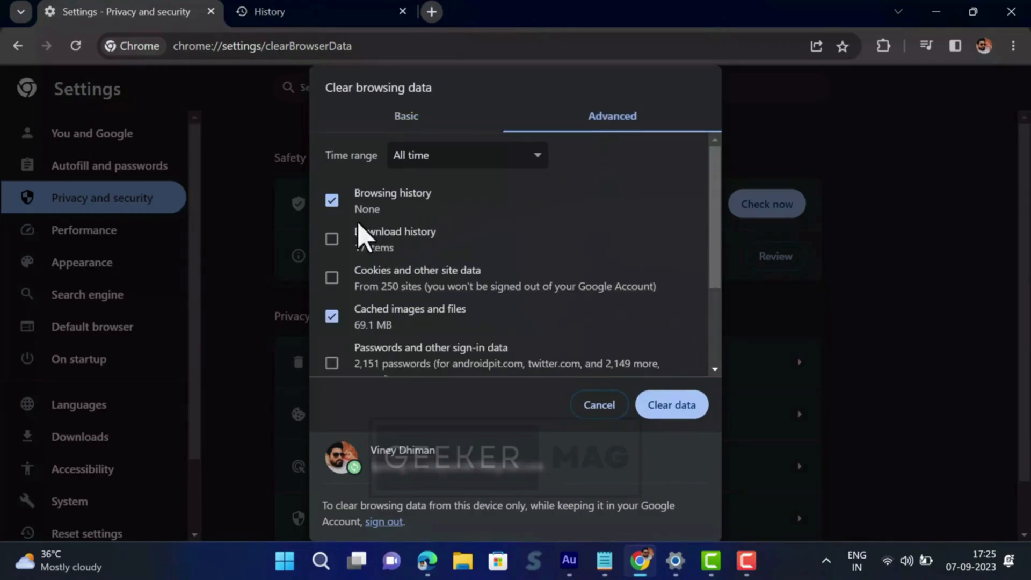
{"action": "scroll", "scroll_direction": "down", "scroll_amount": 3}
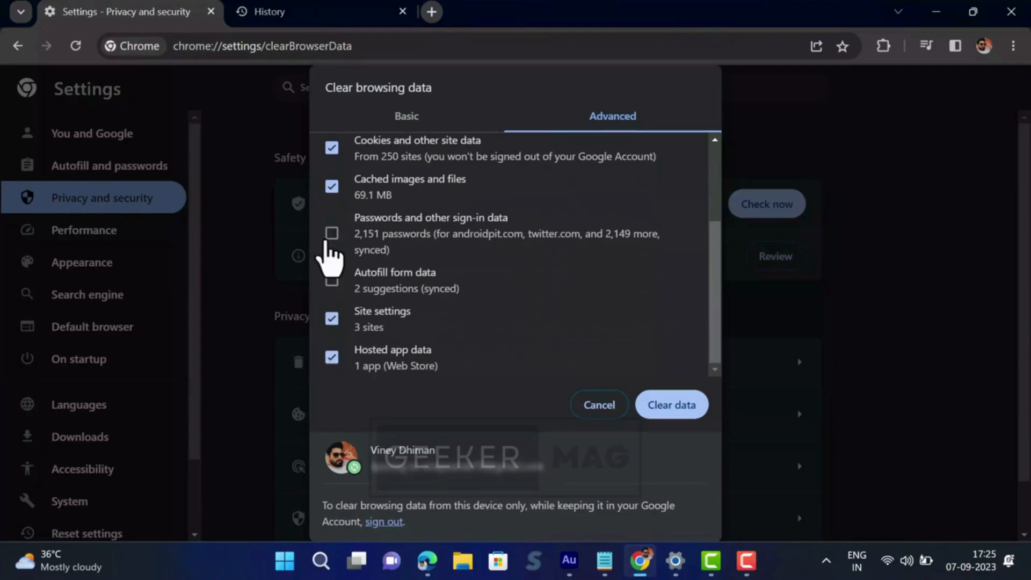
{"action": "left_click", "coordinate": [332, 233]}
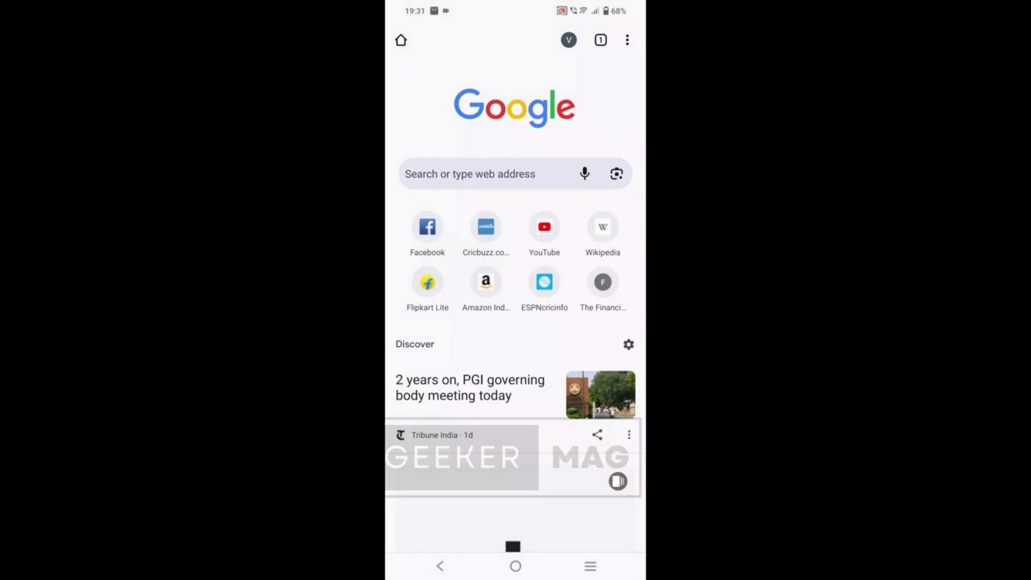
Open Chrome for Android's Sync settings listing History and the other synced data types
{"action": "left_click", "coordinate": [627, 40]}
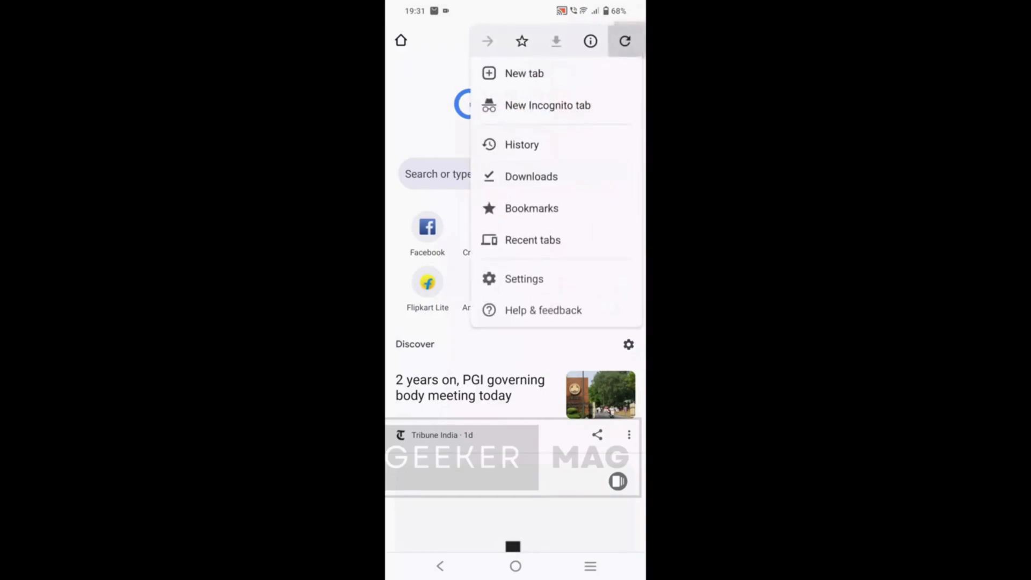
{"action": "left_click", "coordinate": [524, 278]}
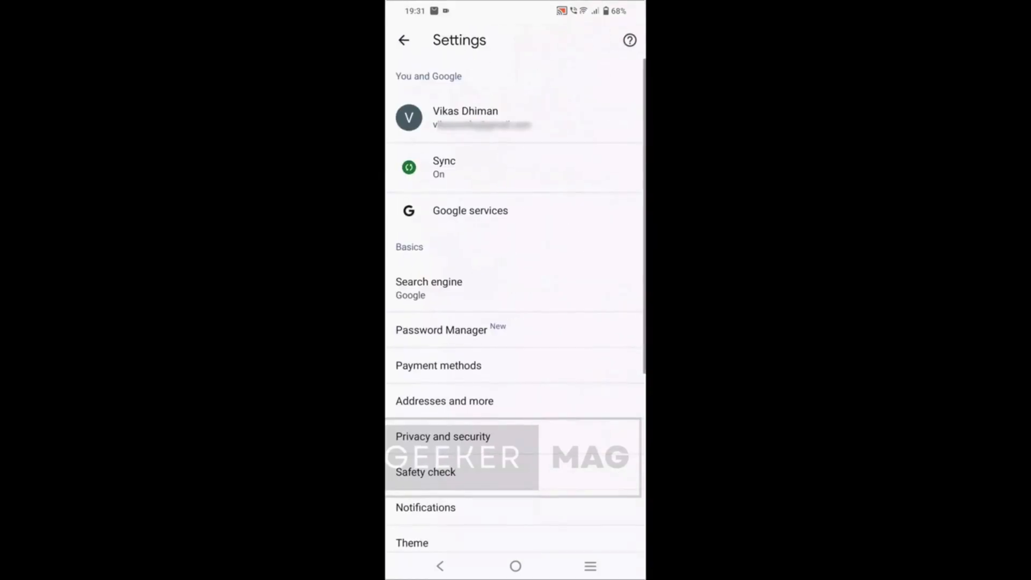
{"action": "left_click", "coordinate": [515, 167]}
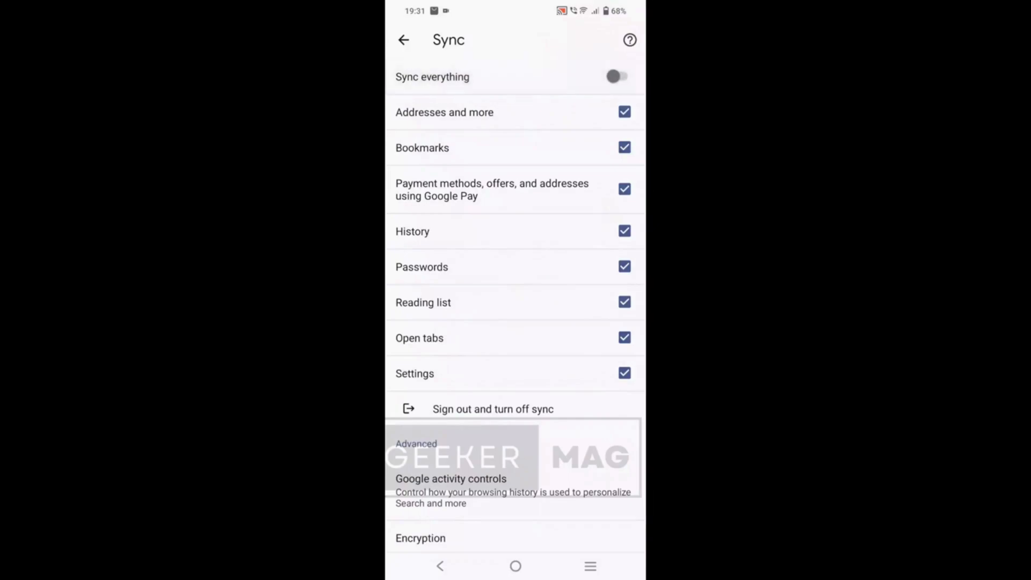
{"action": "left_click", "coordinate": [624, 231]}
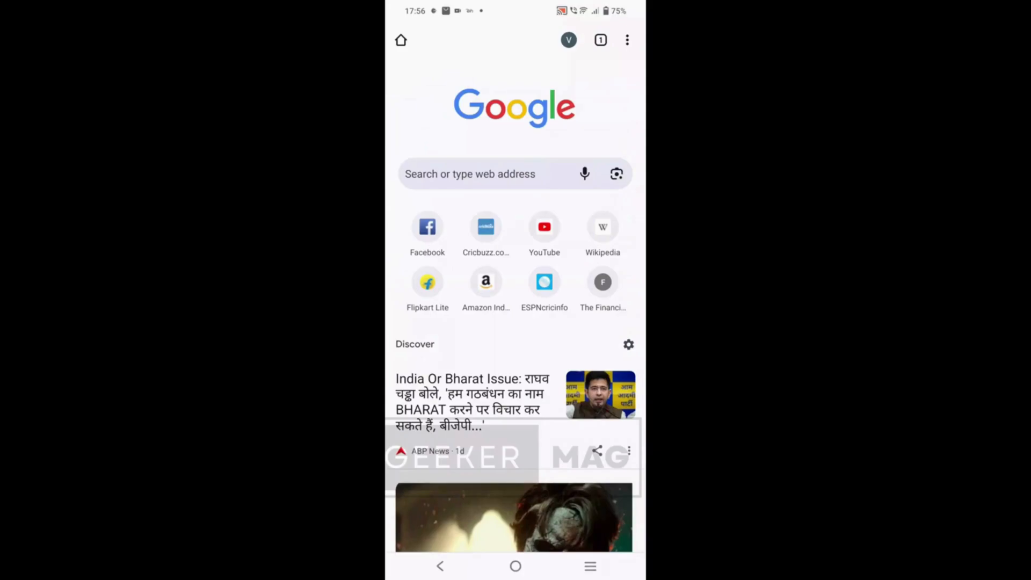
Clear Android Chrome's browsing history for All time, leaving cookies and cached files
{"action": "left_click", "coordinate": [627, 40]}
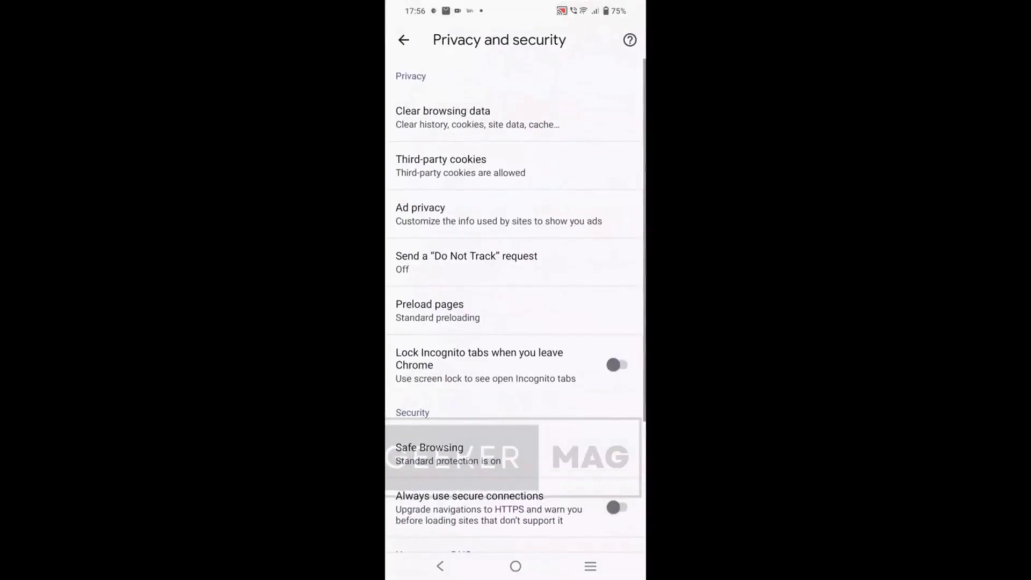
{"action": "left_click", "coordinate": [443, 118]}
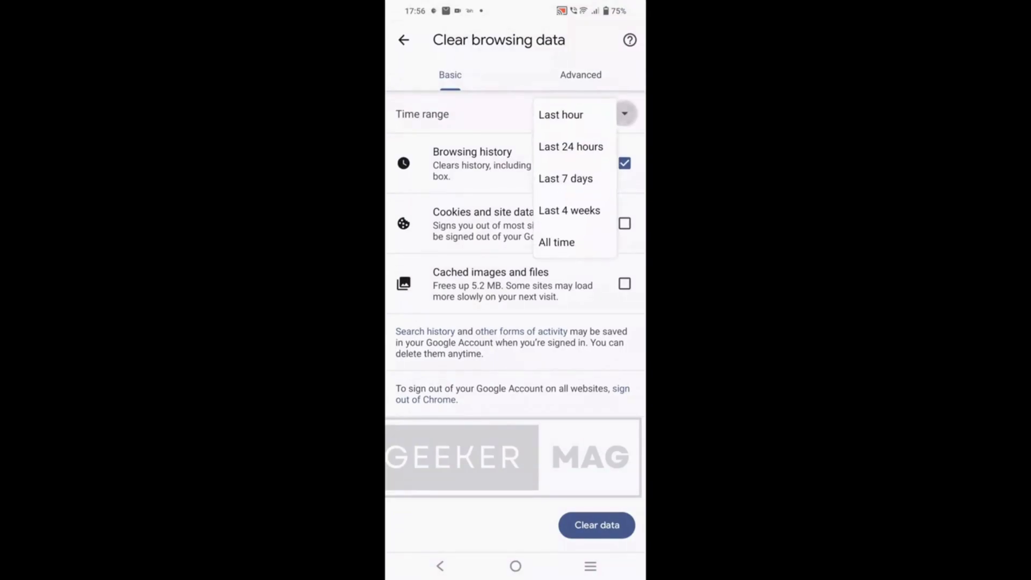
{"action": "left_click", "coordinate": [556, 243]}
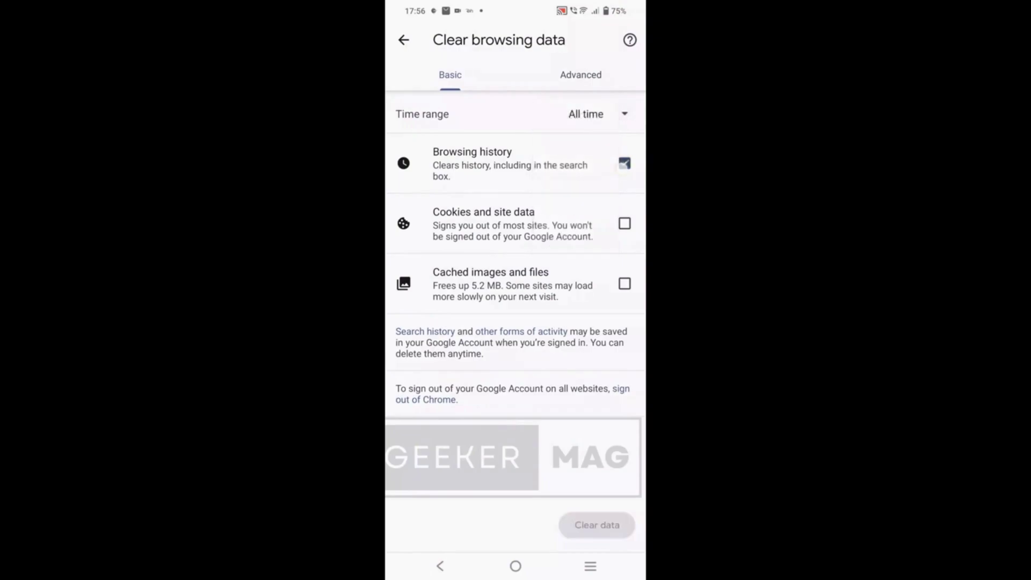
{"action": "left_click", "coordinate": [624, 163]}
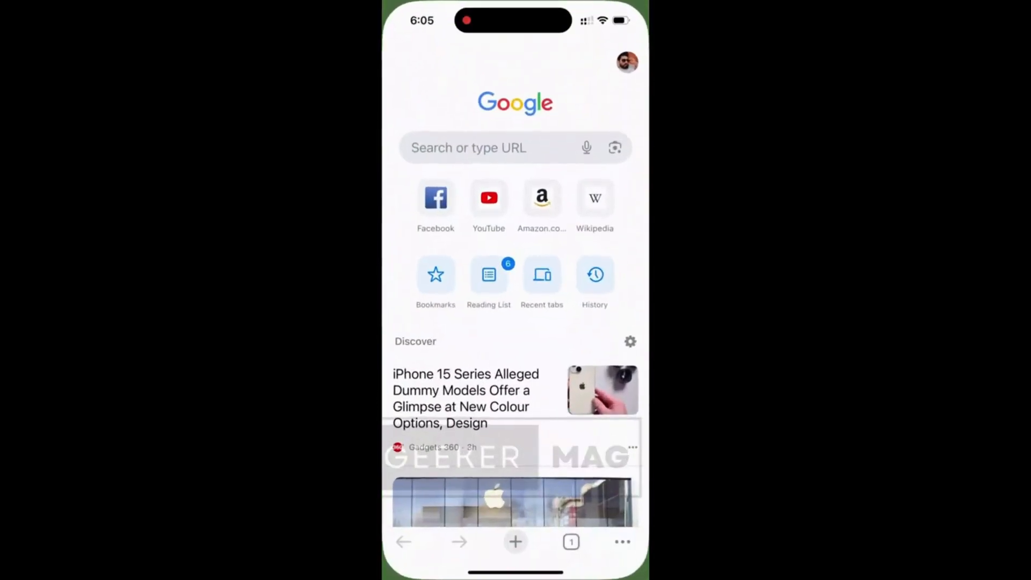
Switch off Sync Everything in iPhone Chrome's Sync settings and return to the new tab page
{"action": "left_click", "coordinate": [621, 542]}
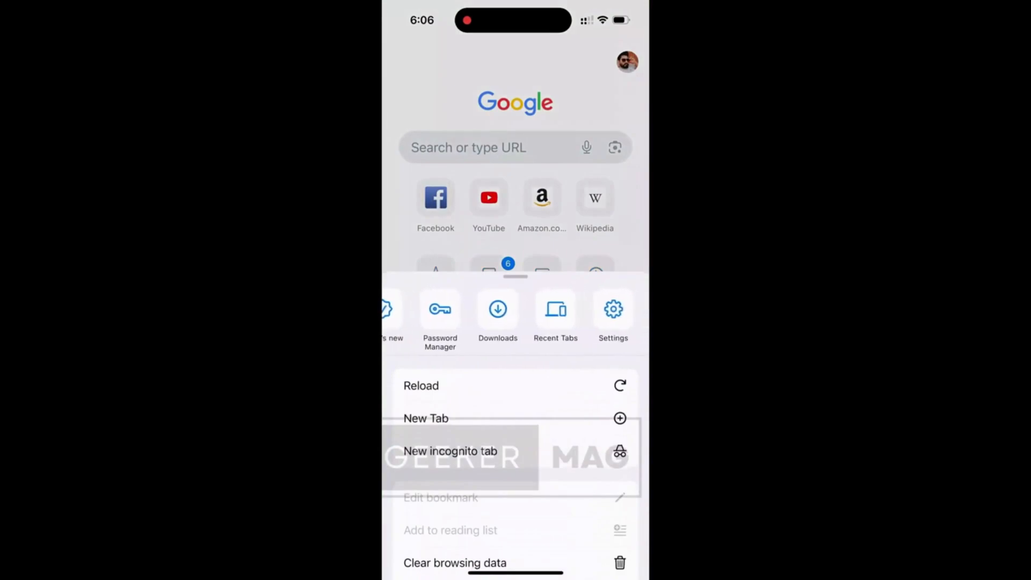
{"action": "left_click", "coordinate": [613, 308]}
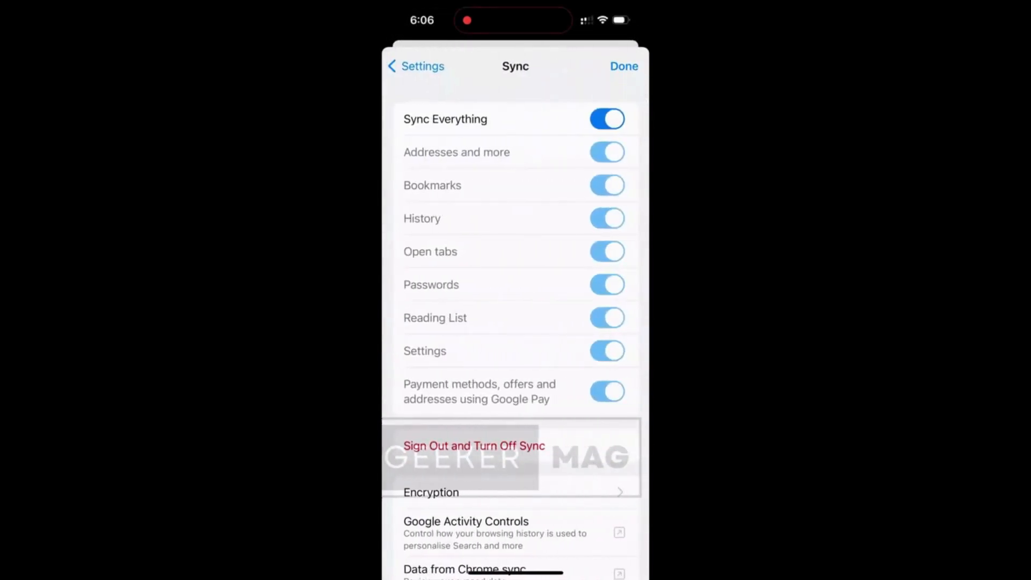
{"action": "left_click", "coordinate": [606, 119]}
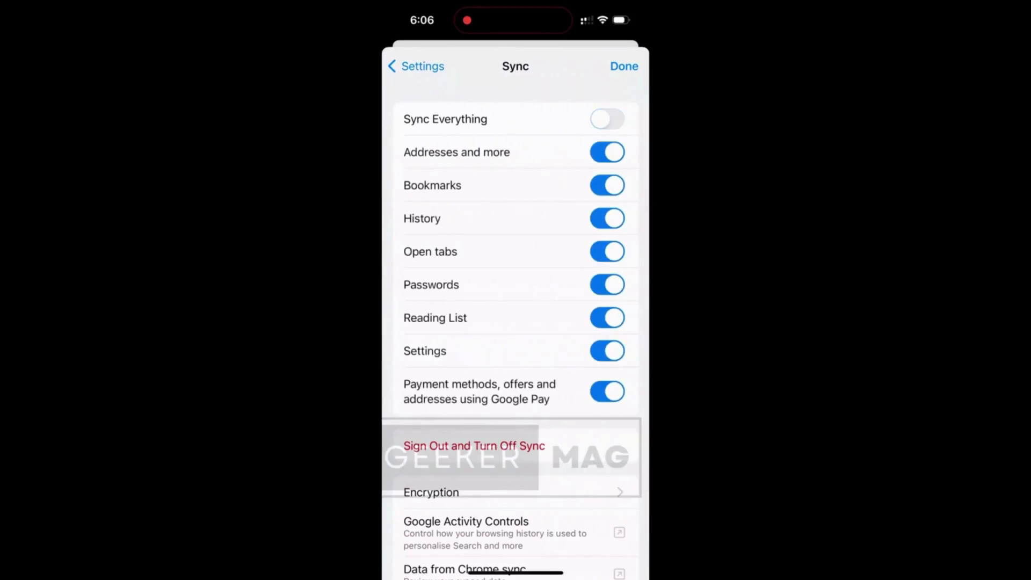
{"action": "left_click", "coordinate": [606, 218]}
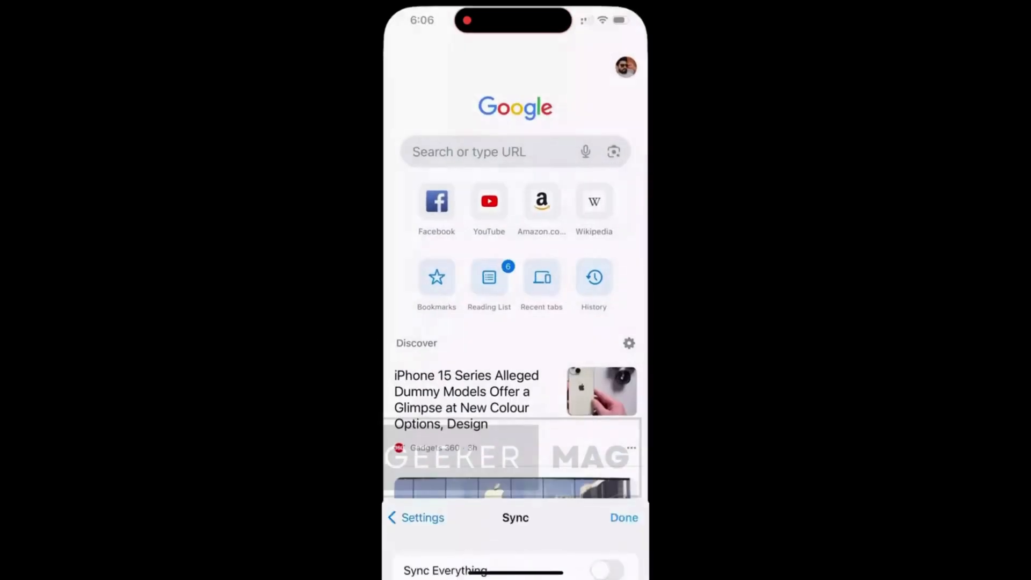
{"action": "left_click", "coordinate": [622, 518]}
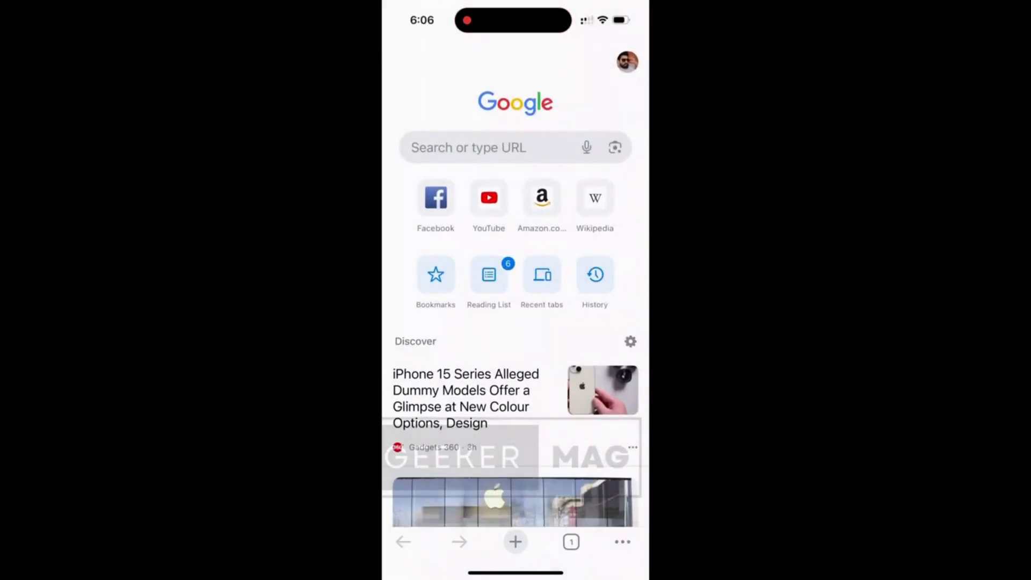
Set iPhone Chrome's Clear browsing data time range to All time with browsing history ticked
{"action": "left_click", "coordinate": [621, 542]}
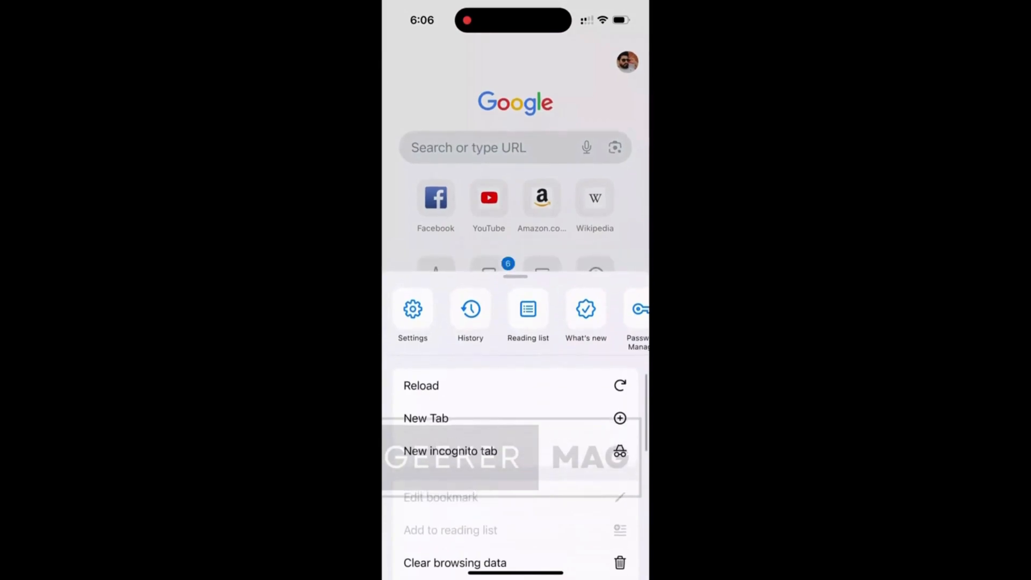
{"action": "left_click", "coordinate": [455, 562]}
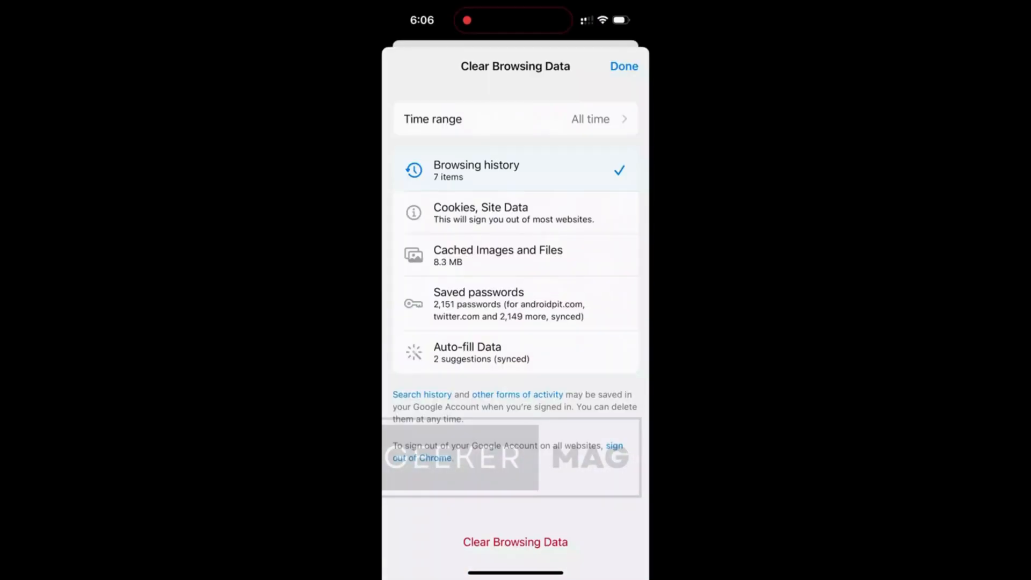
{"action": "left_click", "coordinate": [515, 119]}
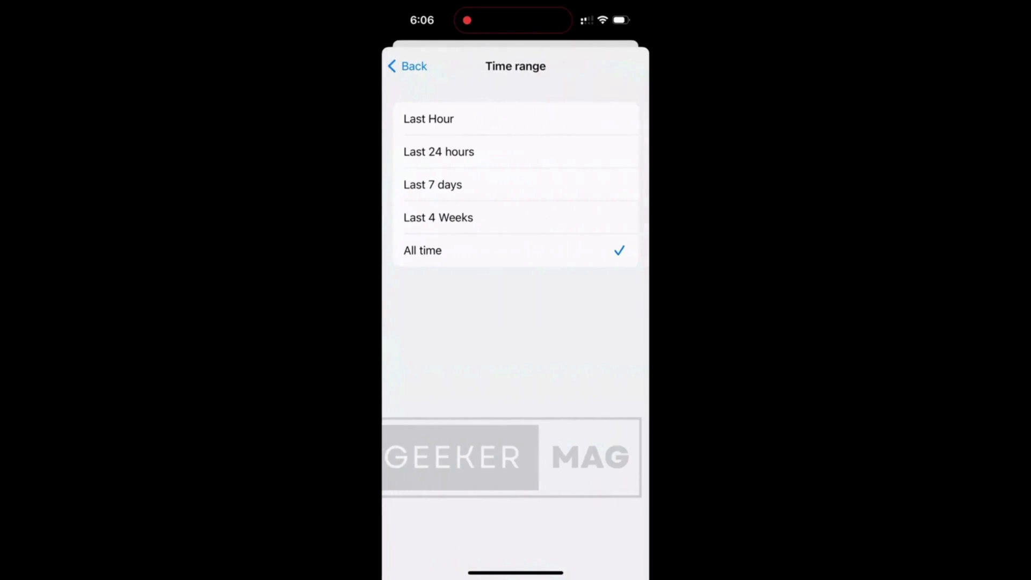
{"action": "left_click", "coordinate": [408, 66]}
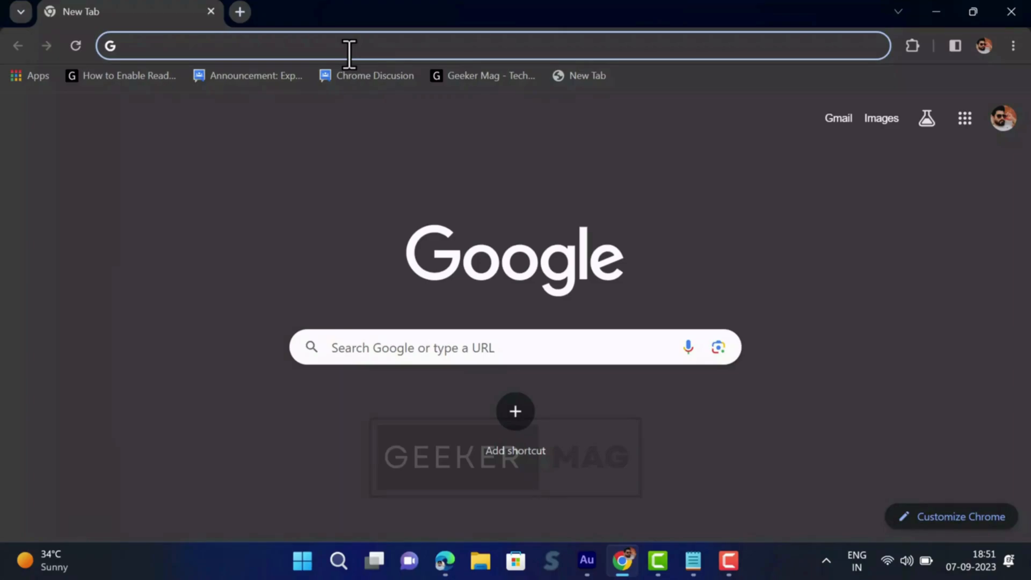
Go to myactivity.google.com/myactivity and scroll down to today's activity list
{"action": "type", "text": "https://myactivity.google.com/myactivity"}
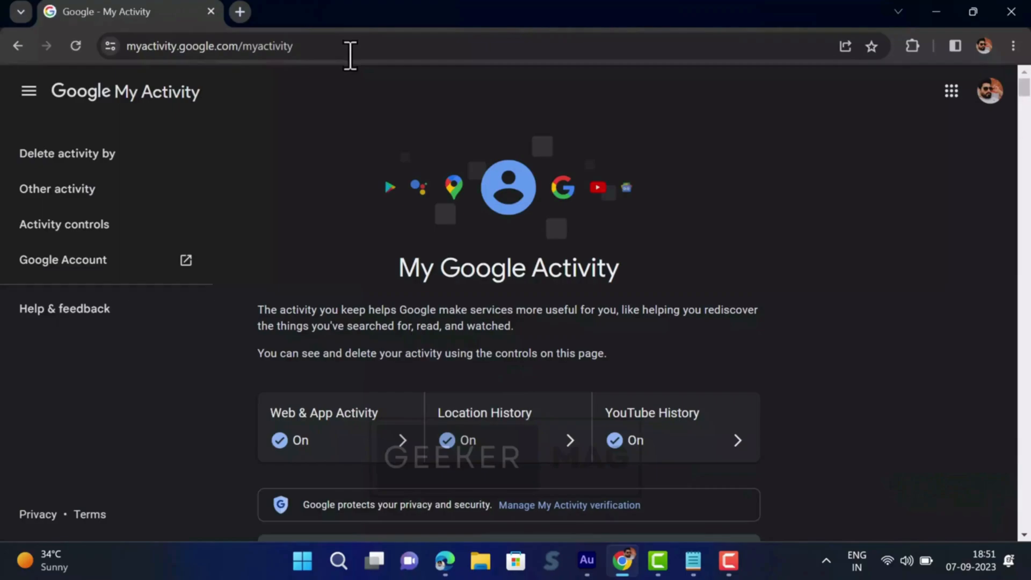
{"action": "mouse_move", "coordinate": [360, 85]}
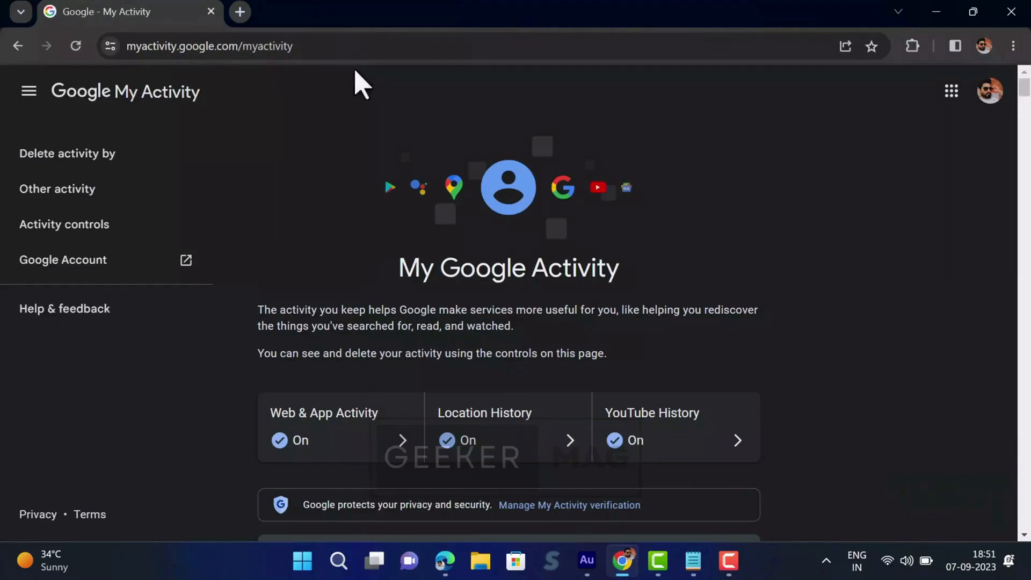
{"action": "scroll", "scroll_direction": "down", "scroll_amount": 3}
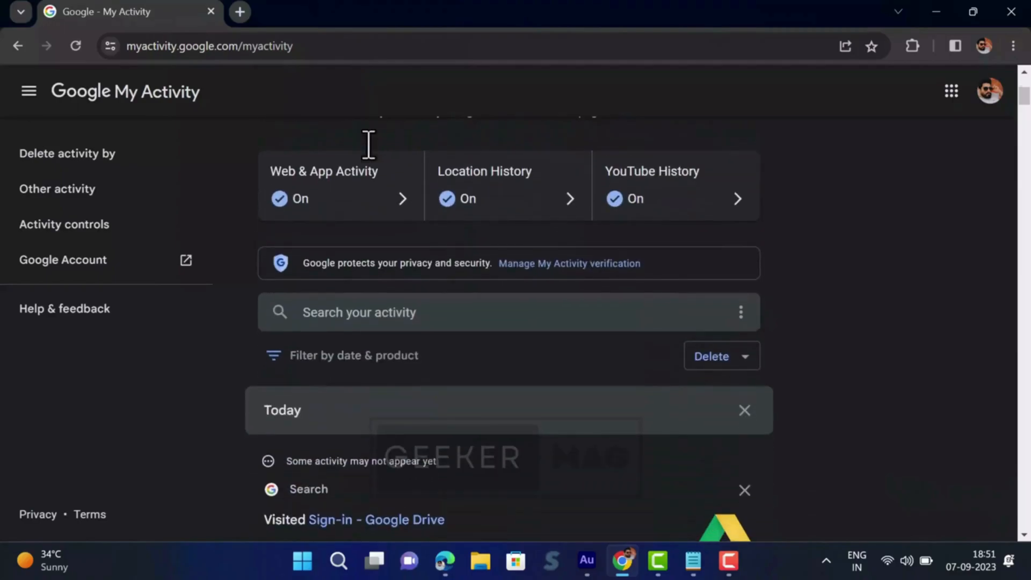
{"action": "scroll", "scroll_direction": "down", "scroll_amount": 3}
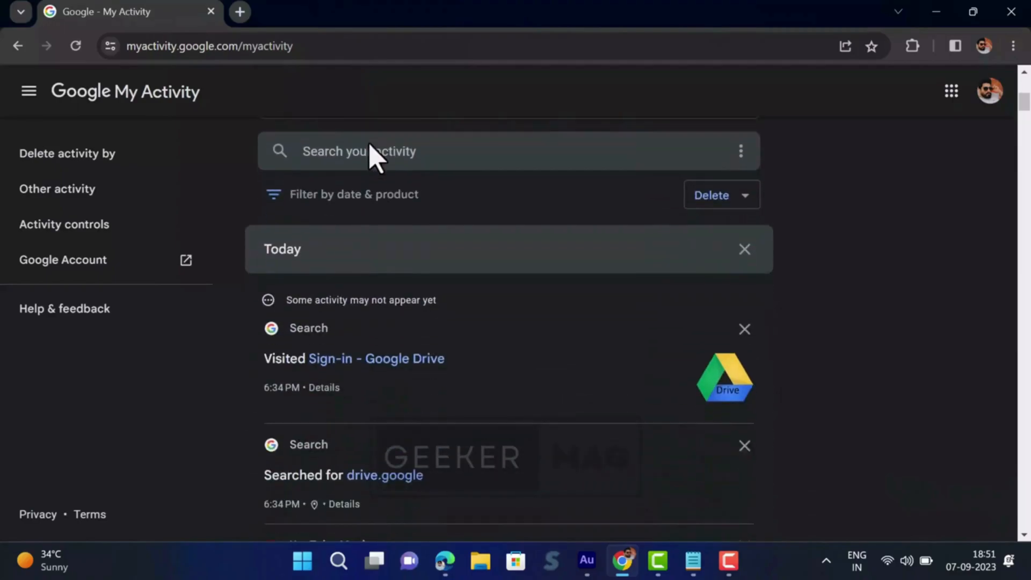
{"action": "mouse_move", "coordinate": [439, 211]}
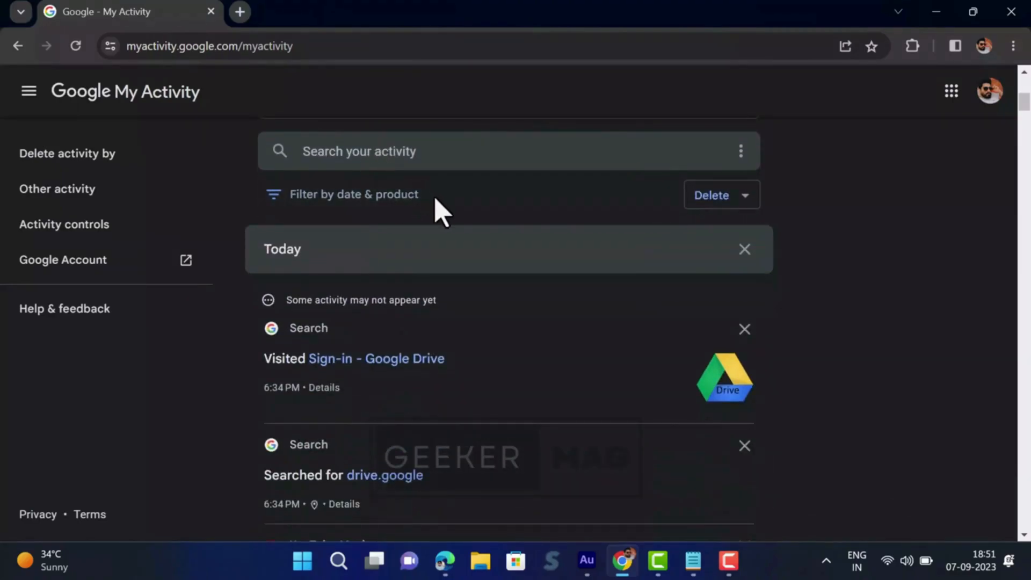
Apply a My Activity filter for All time with only Chrome as the product
{"action": "left_click", "coordinate": [353, 194]}
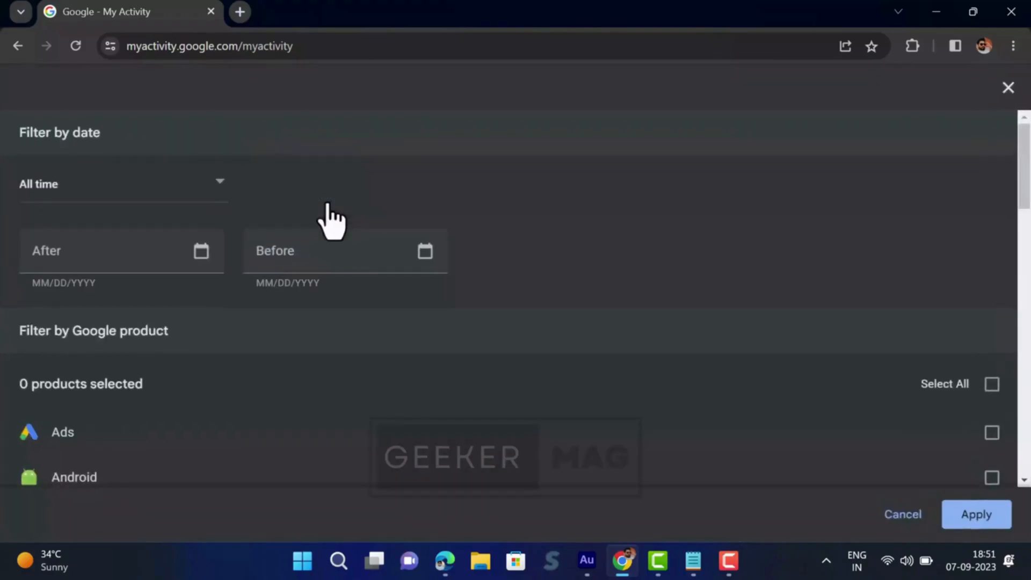
{"action": "double_click", "coordinate": [59, 132]}
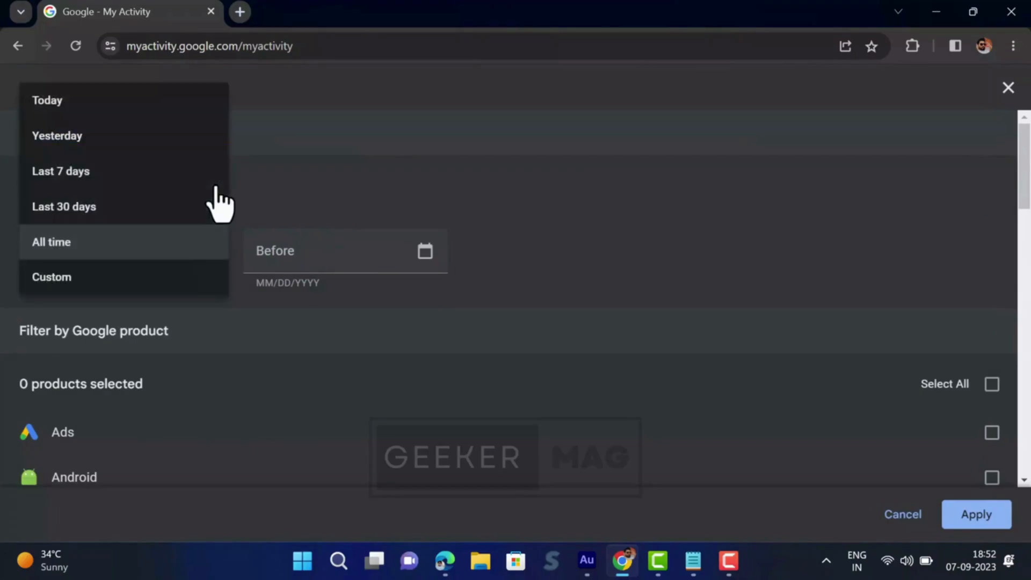
{"action": "mouse_move", "coordinate": [144, 227]}
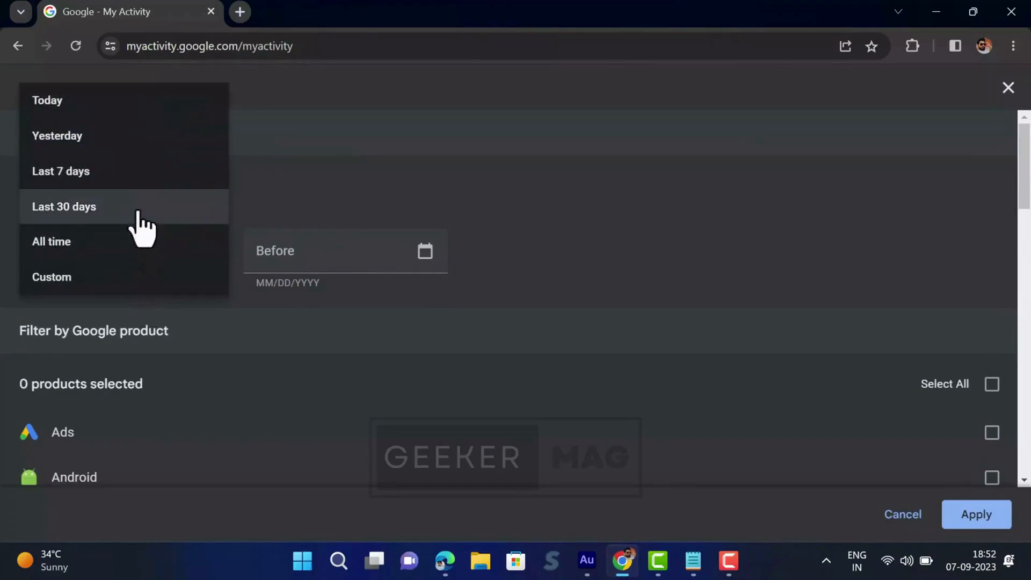
{"action": "left_click", "coordinate": [52, 241]}
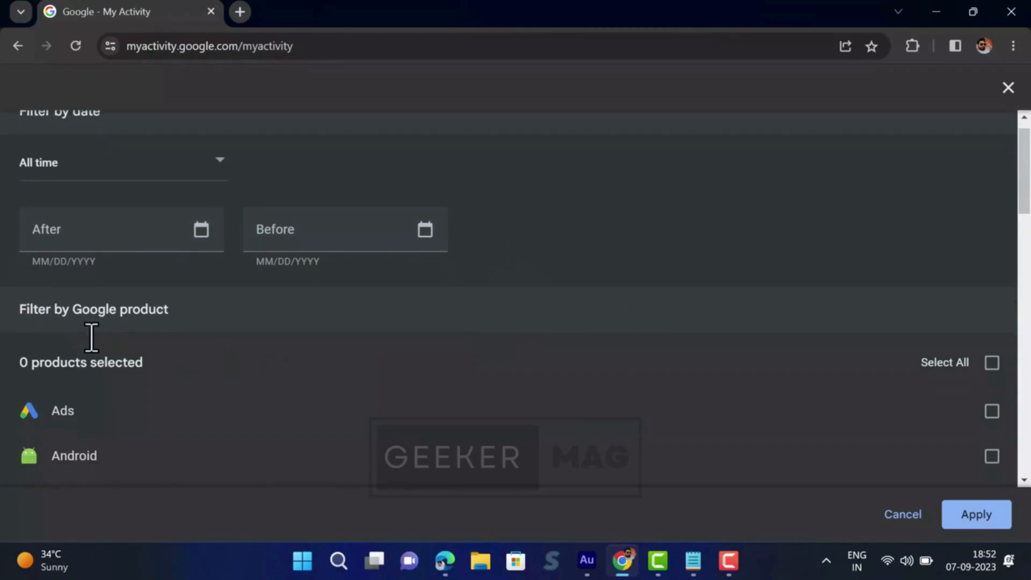
{"action": "scroll", "scroll_direction": "down", "scroll_amount": 3}
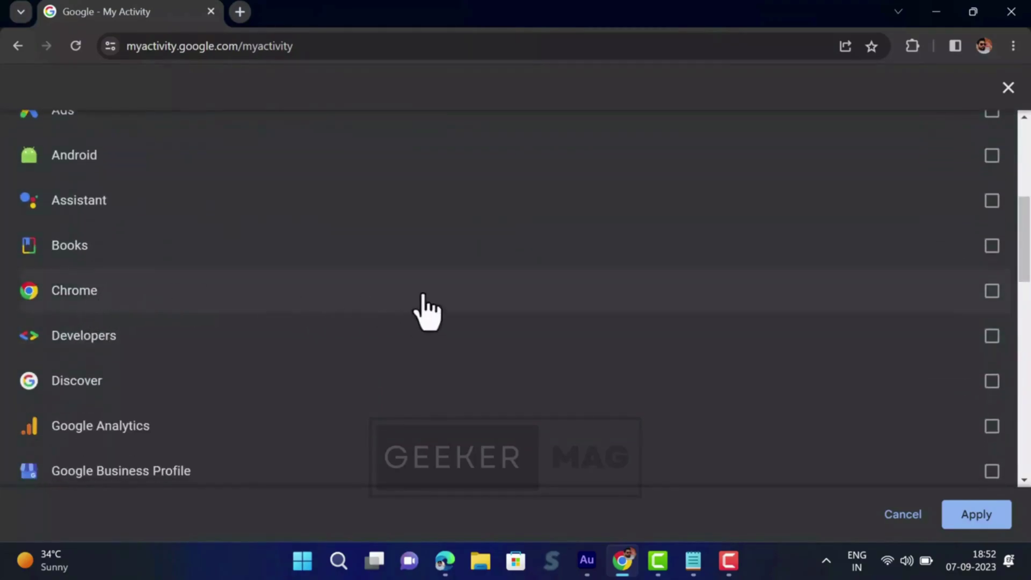
{"action": "left_click", "coordinate": [992, 290]}
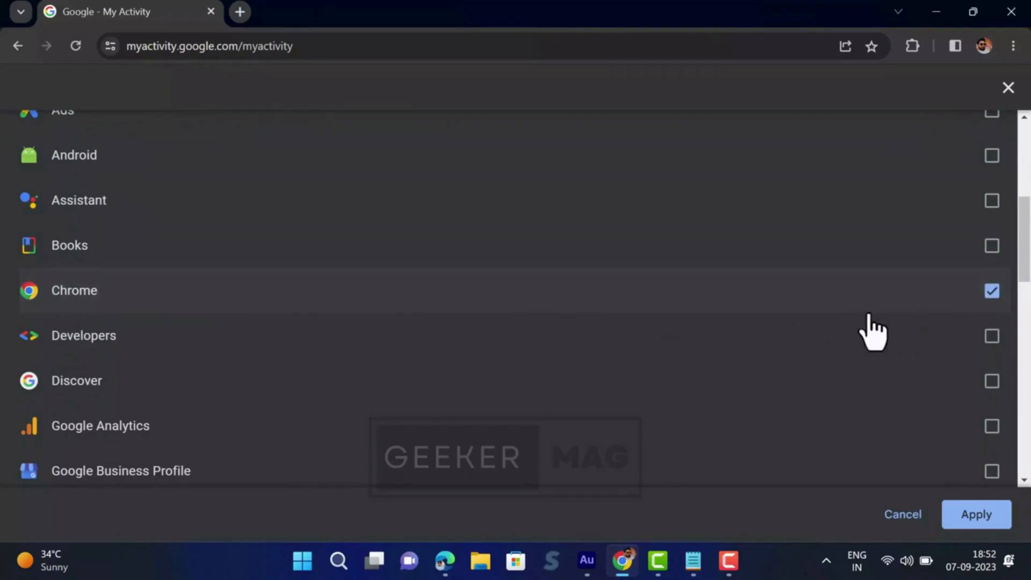
{"action": "left_click", "coordinate": [976, 515]}
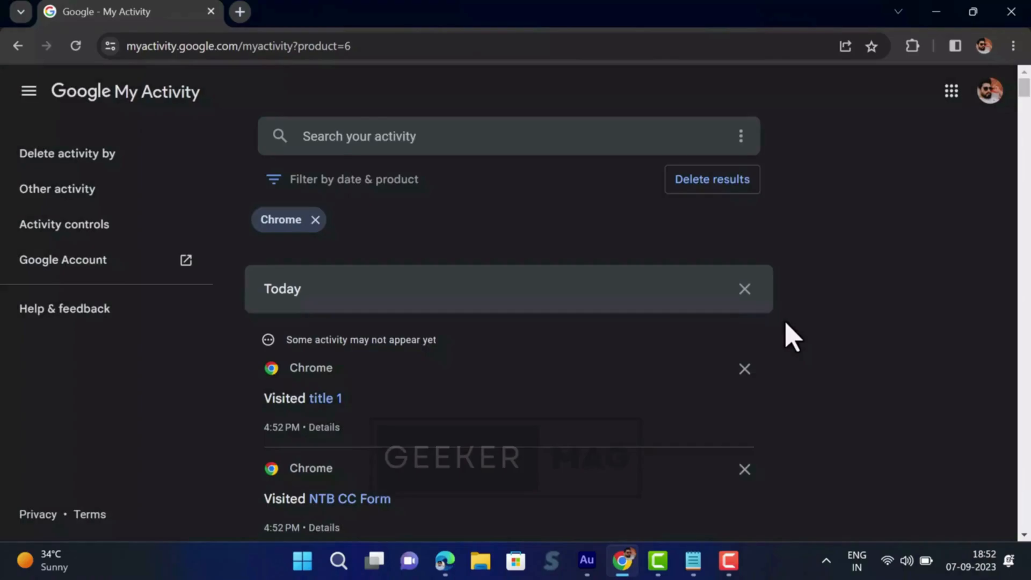
Delete all Chrome-filtered results in My Activity and dismiss the Deletion complete notice
{"action": "scroll", "scroll_direction": "down", "scroll_amount": 3}
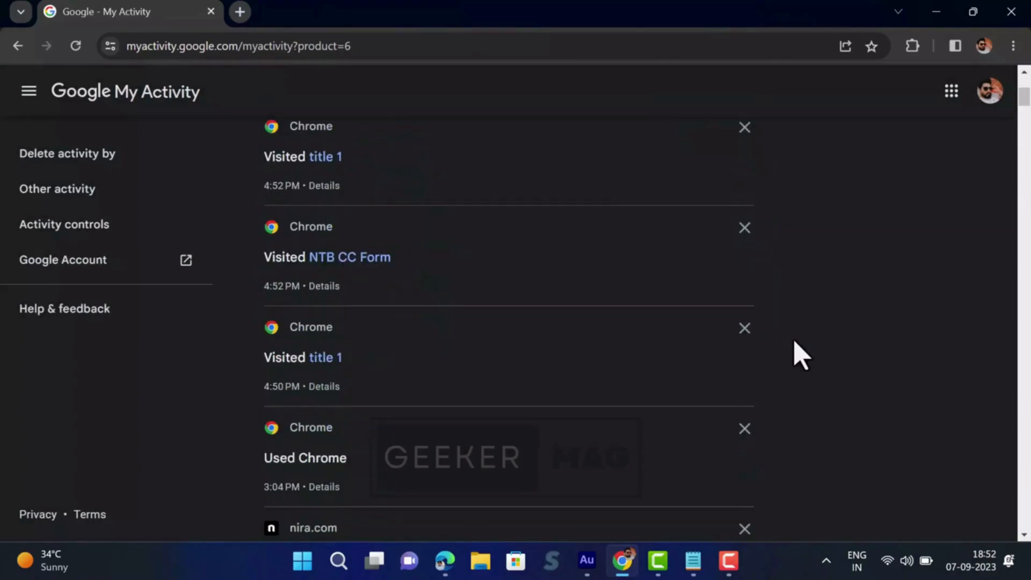
{"action": "scroll", "scroll_direction": "down", "scroll_amount": 3}
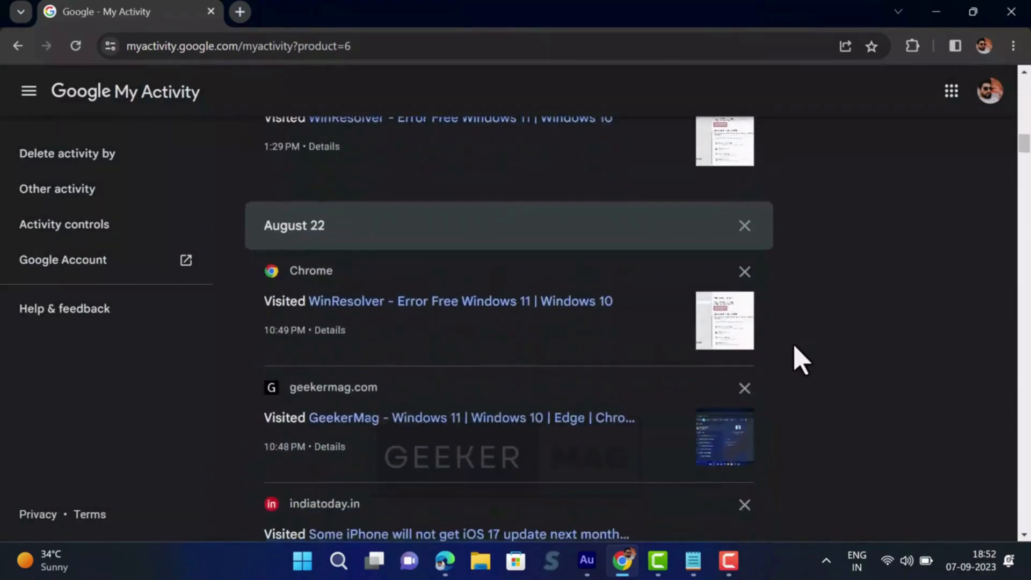
{"action": "scroll", "scroll_direction": "up", "scroll_amount": 3}
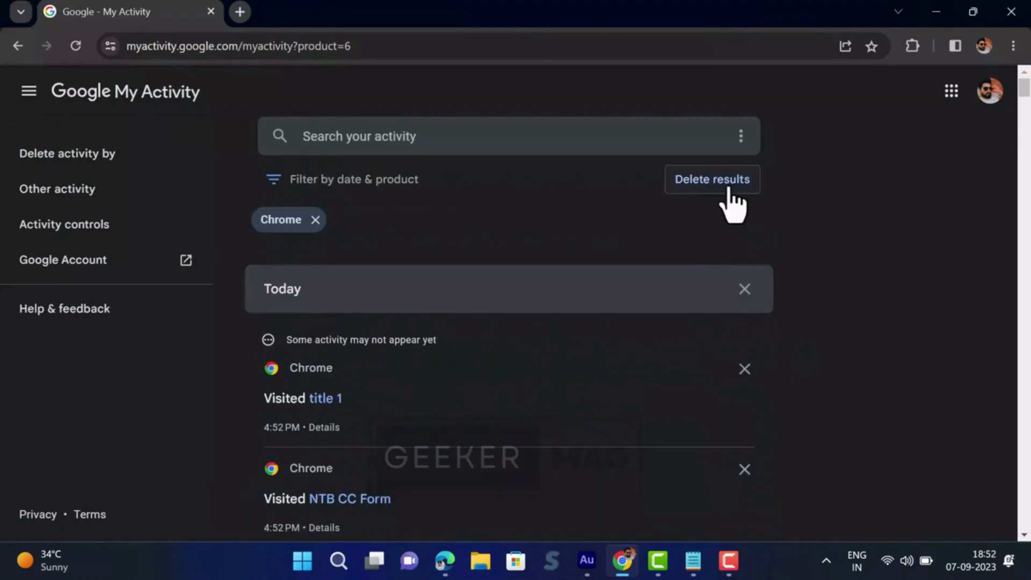
{"action": "mouse_move", "coordinate": [726, 207]}
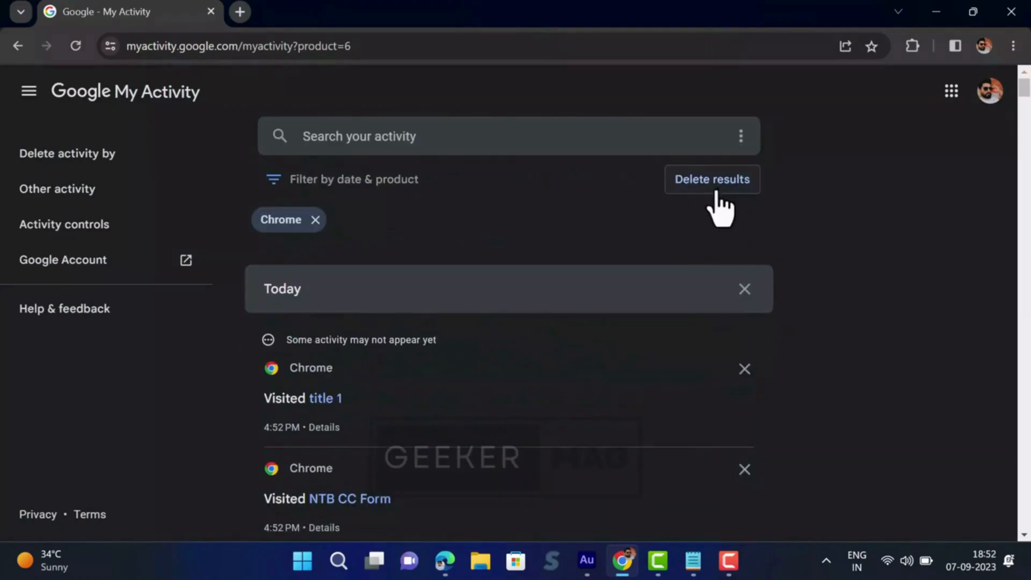
{"action": "left_click", "coordinate": [712, 179]}
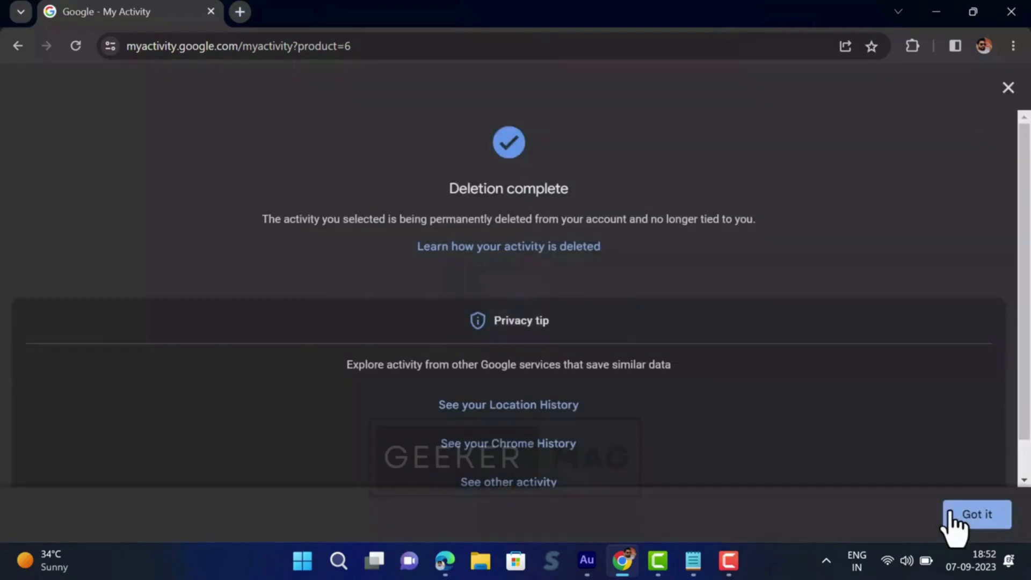
{"action": "left_click", "coordinate": [976, 514]}
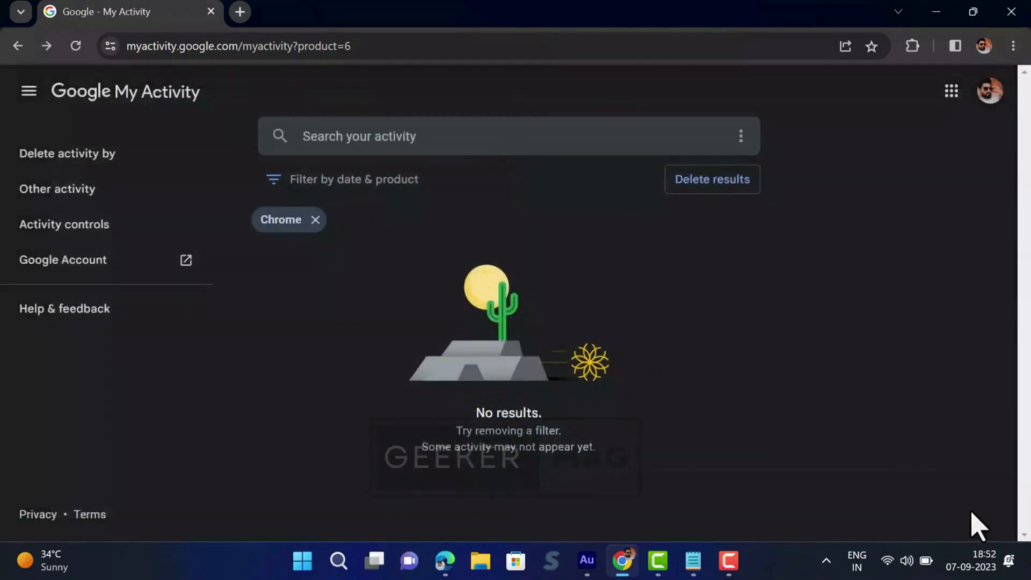
{"action": "mouse_move", "coordinate": [654, 81]}
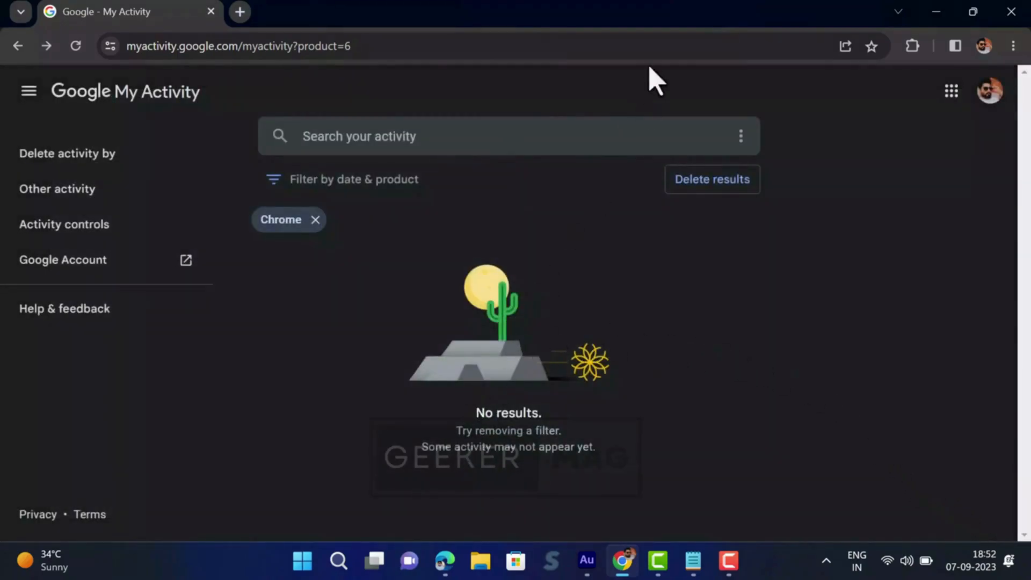